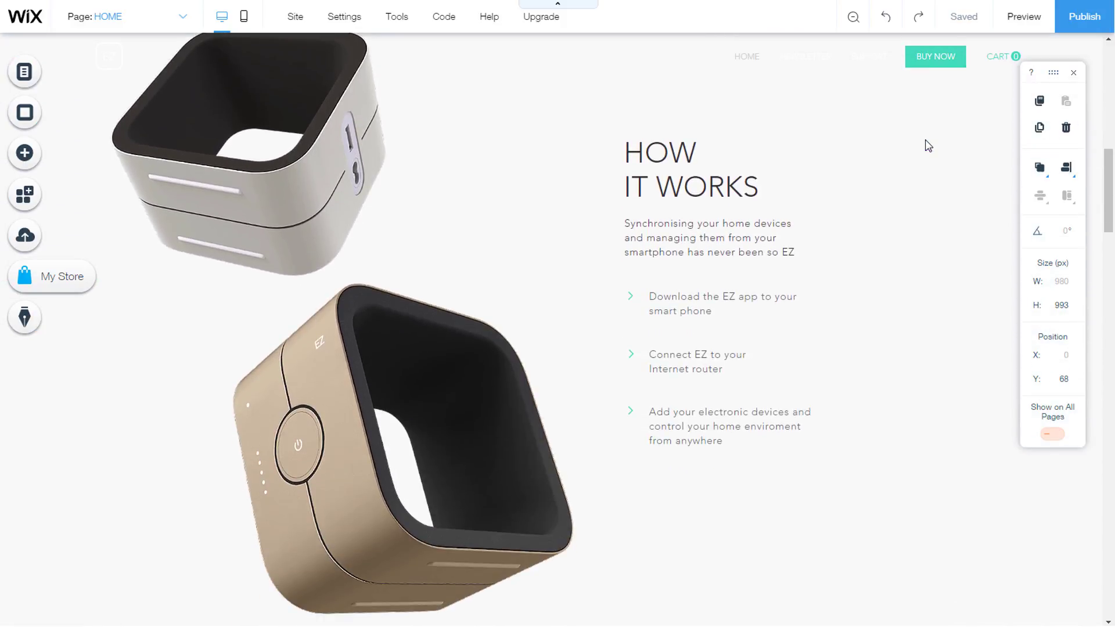
Scroll down from How It Works to the EZ advantages strip with its six feature icons
scroll("down", 3)
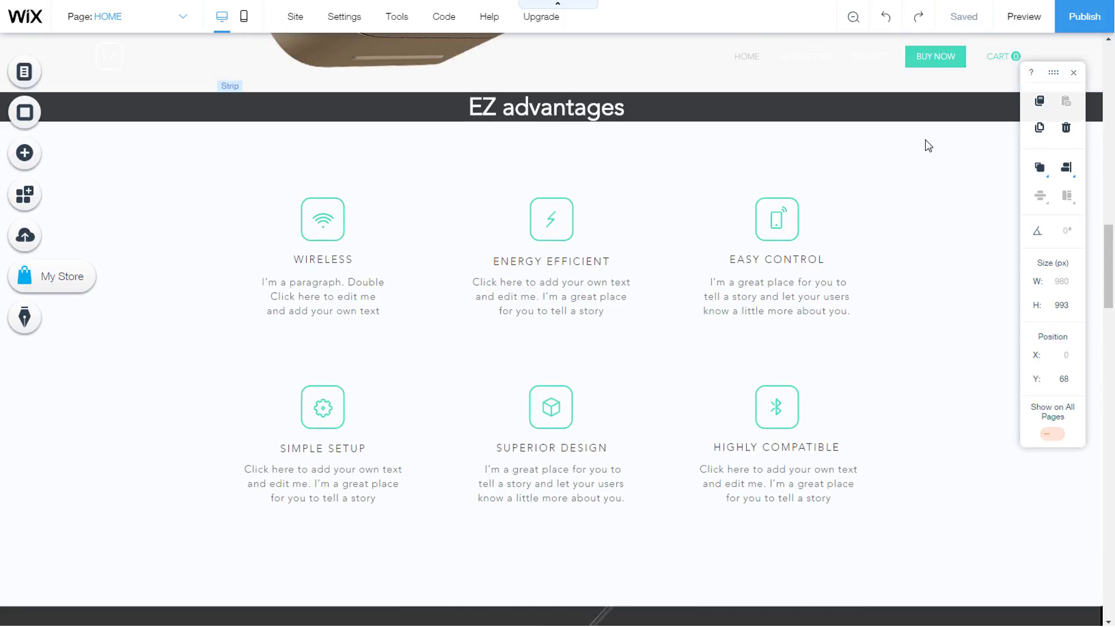
mouse_move(202, 221)
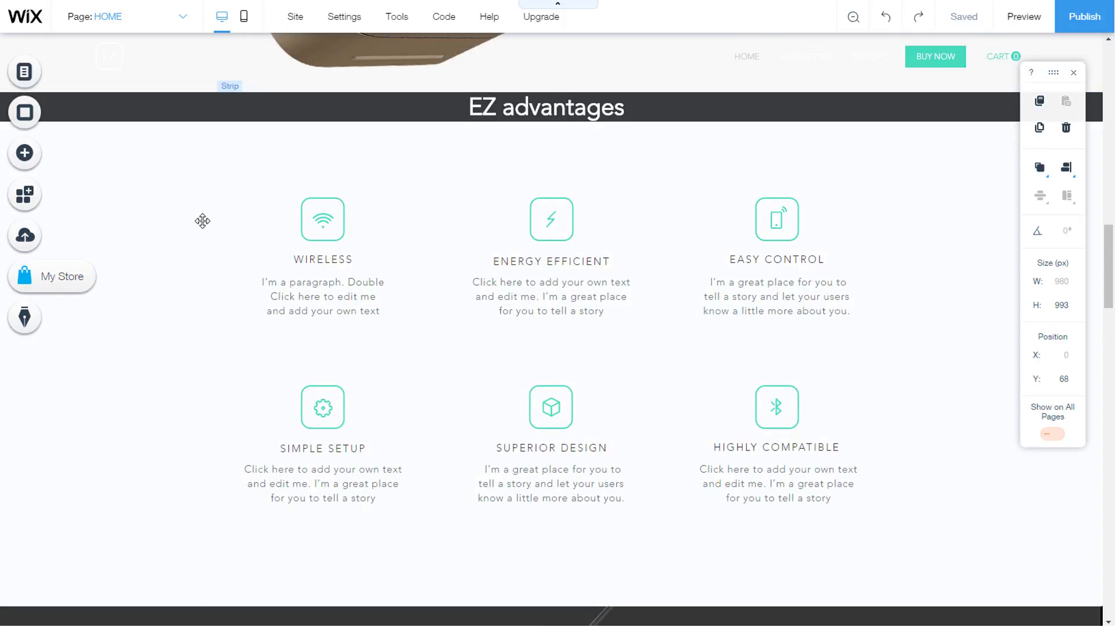
mouse_move(249, 227)
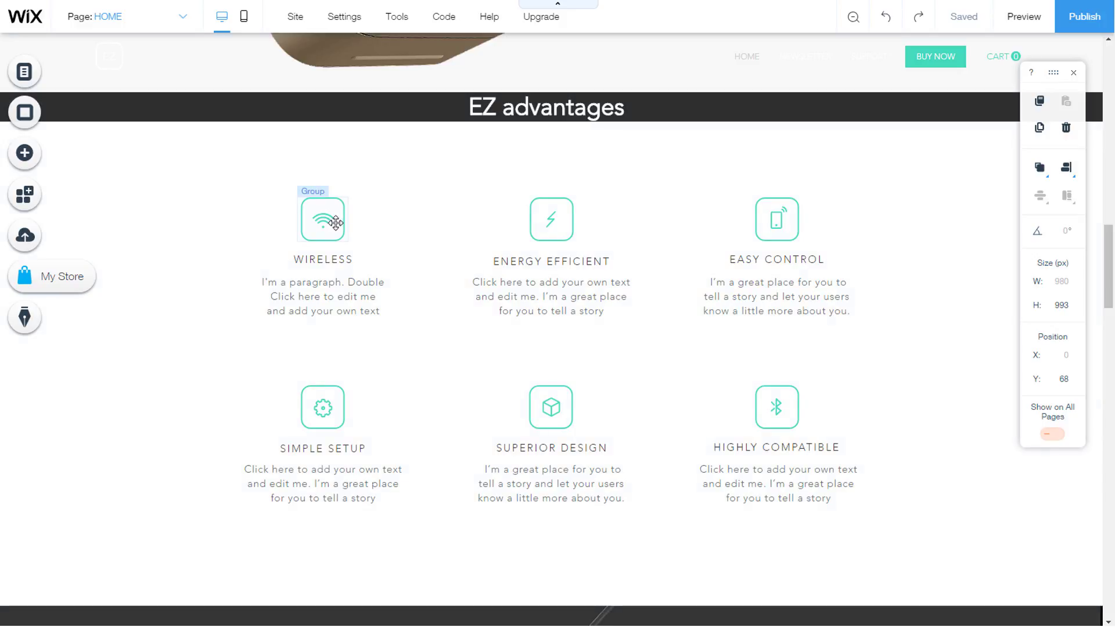
Select the WIRELESS heading with its paragraph and review the Align and Arrange options, leaving the heading centered
left_click(321, 220)
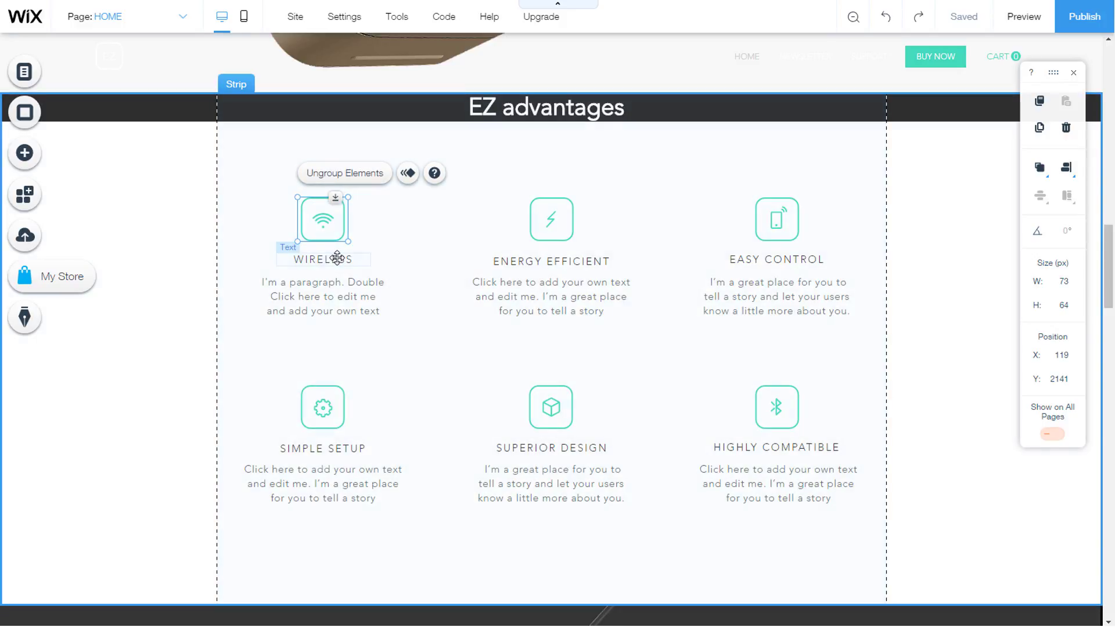
left_click(322, 258)
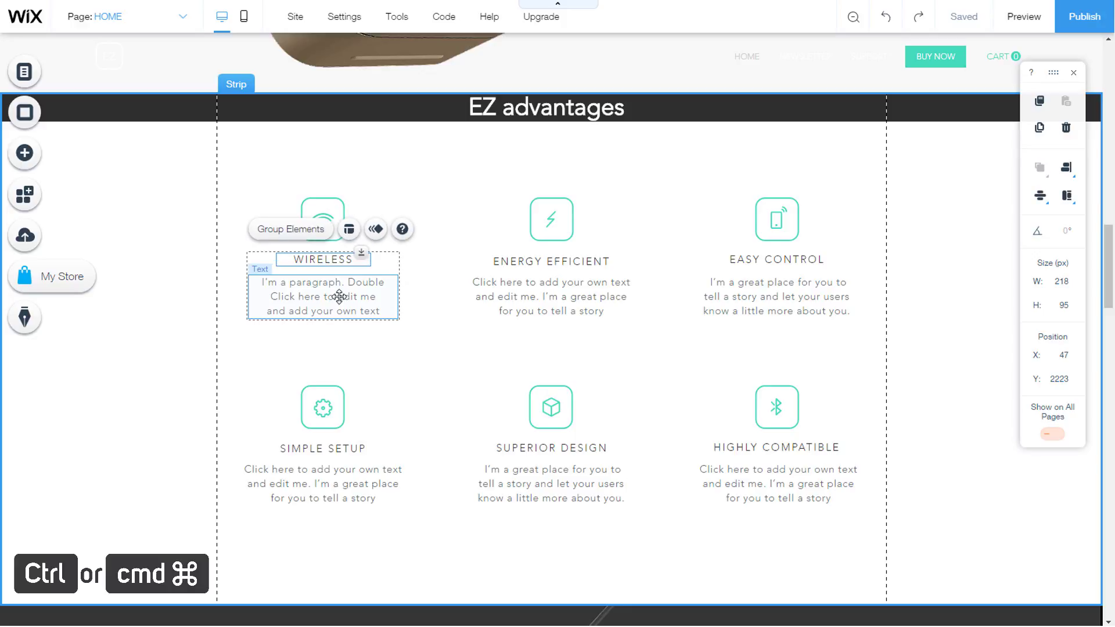
mouse_move(348, 228)
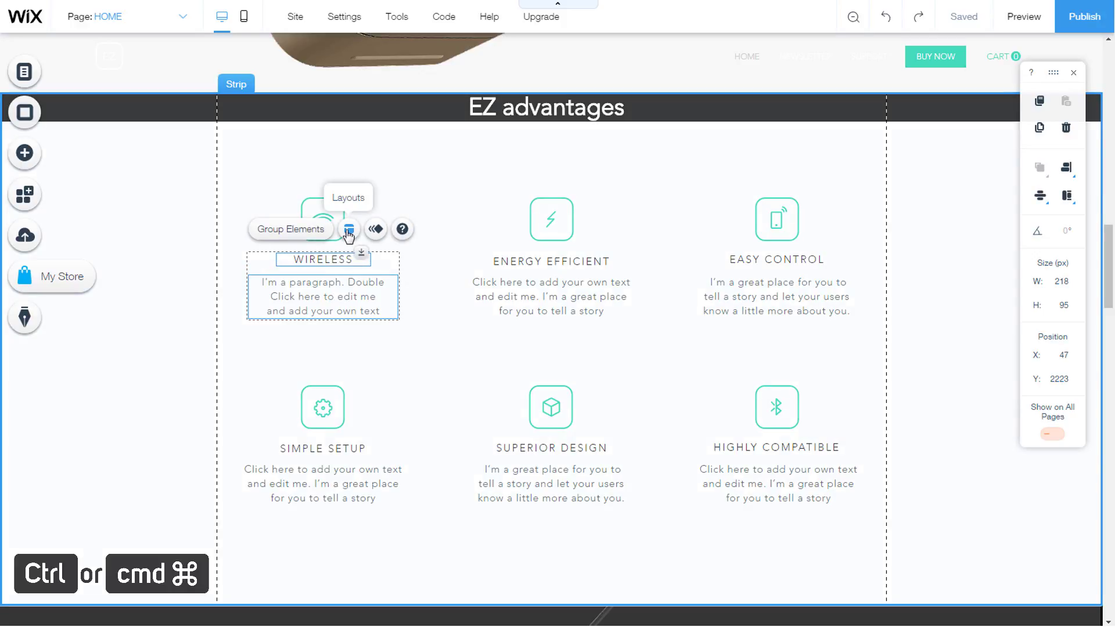
left_click(350, 228)
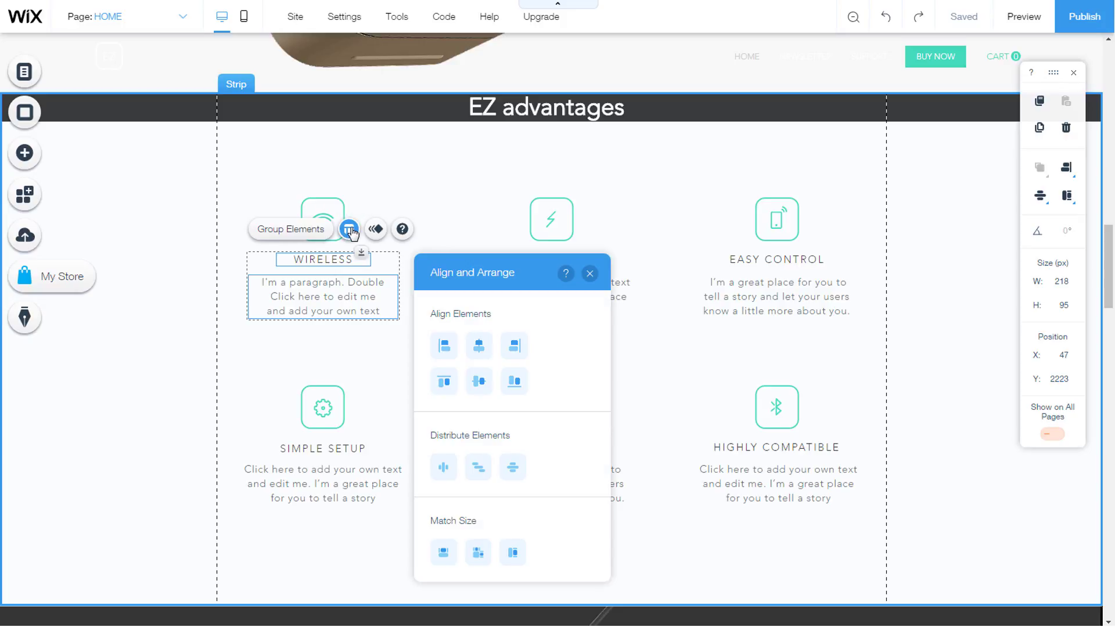
mouse_move(475, 313)
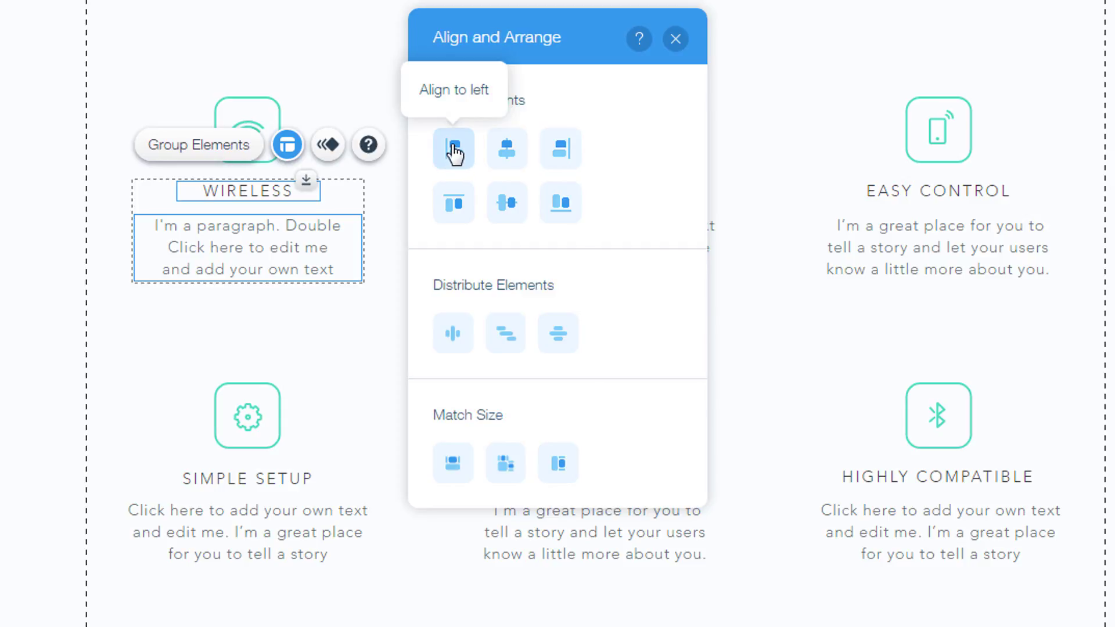
mouse_move(474, 155)
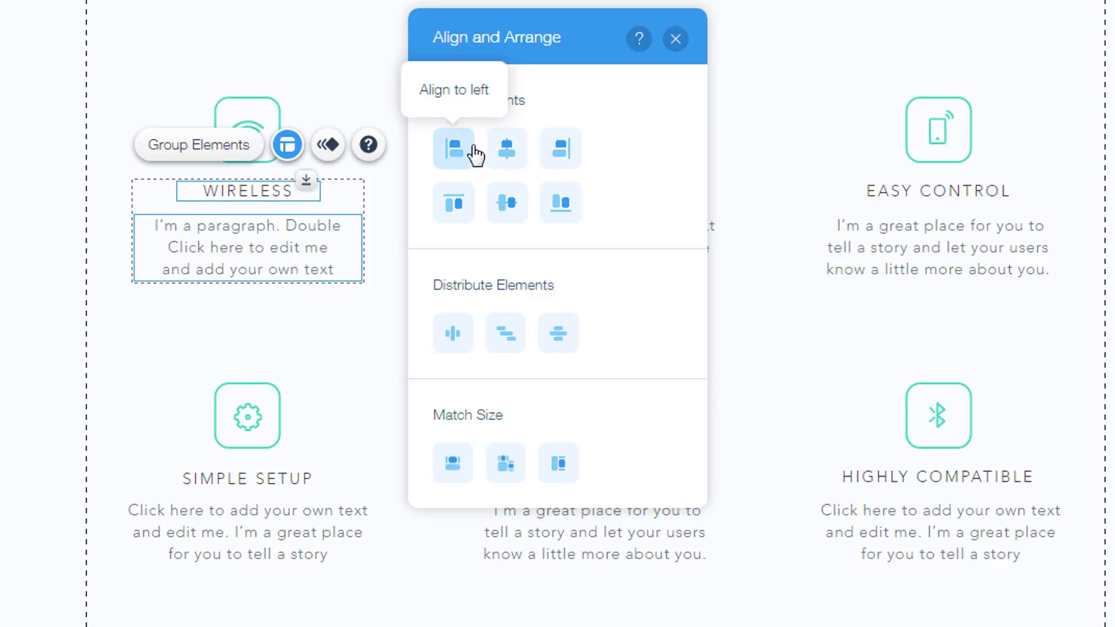
mouse_move(506, 147)
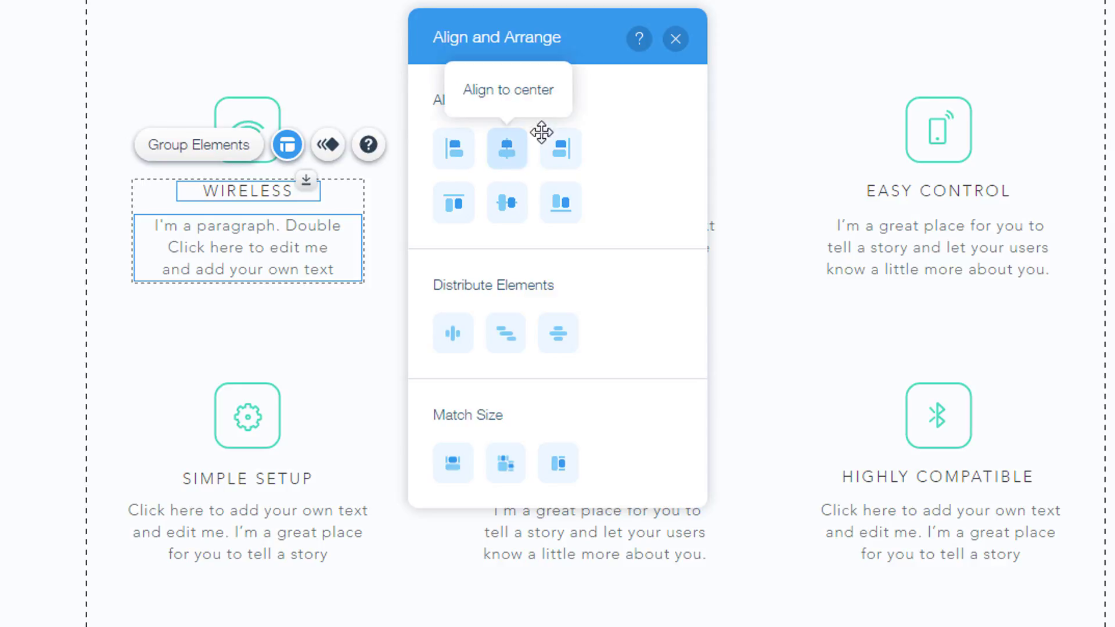
mouse_move(454, 202)
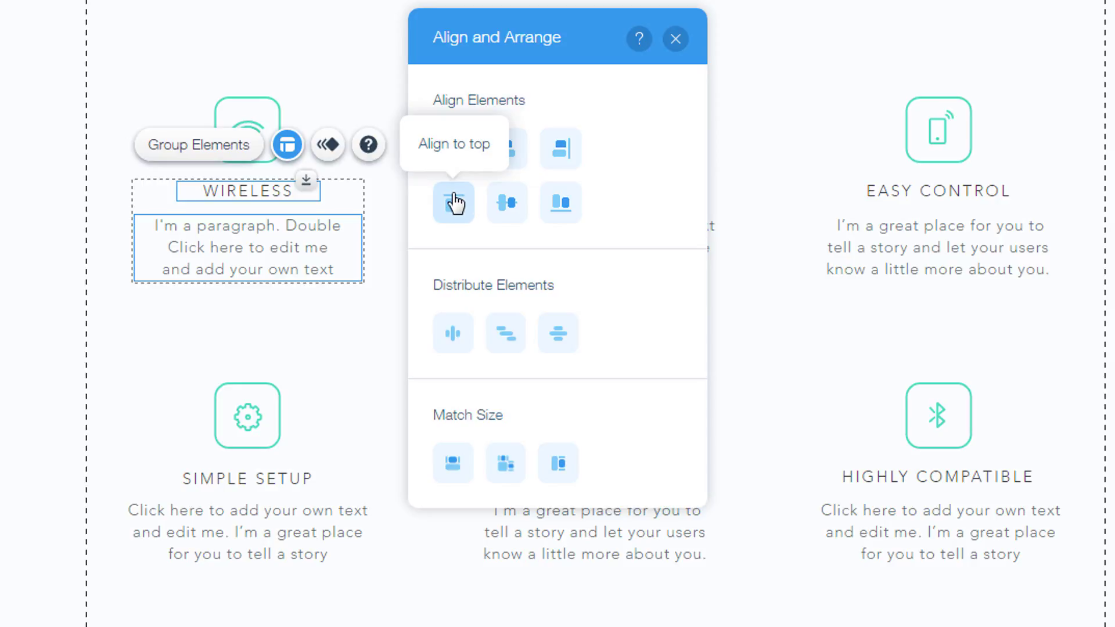
mouse_move(507, 203)
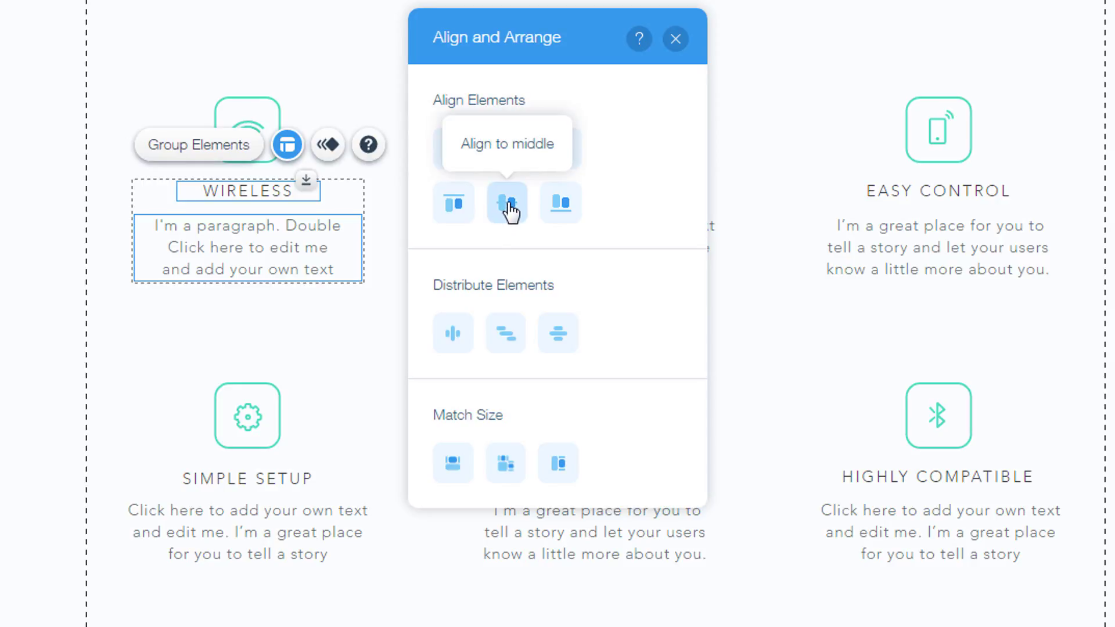
mouse_move(560, 204)
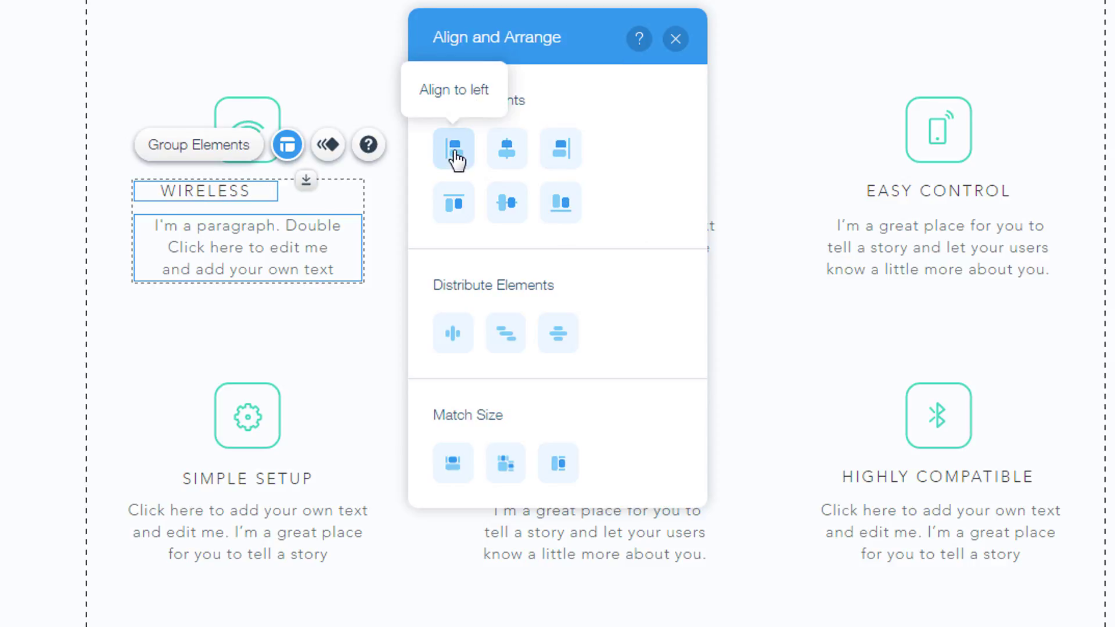
mouse_move(423, 185)
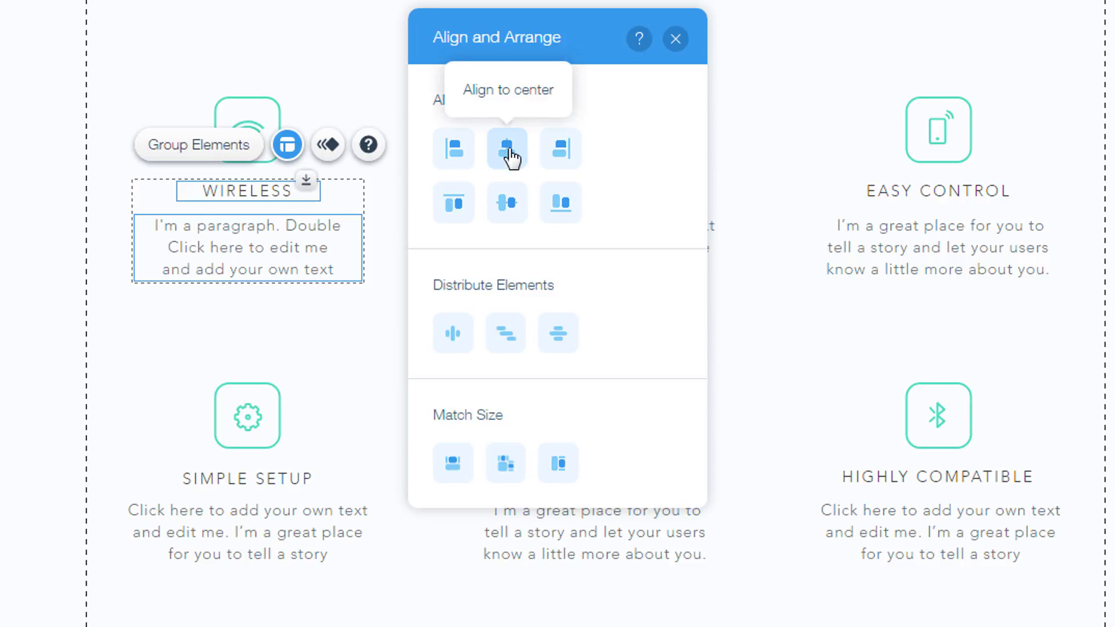
mouse_move(560, 149)
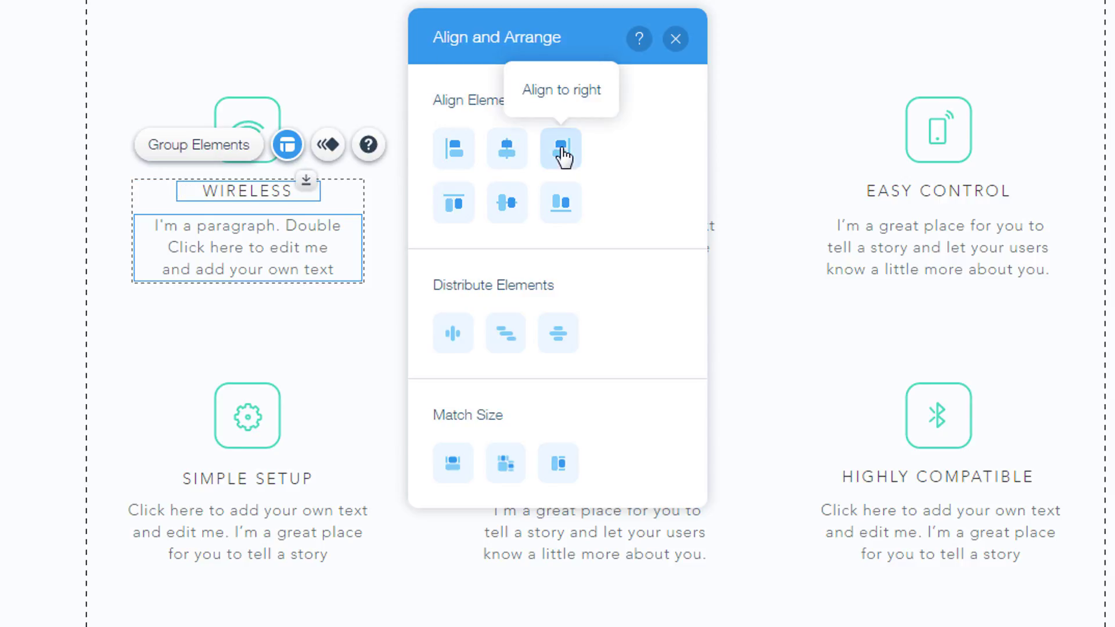
left_click(559, 148)
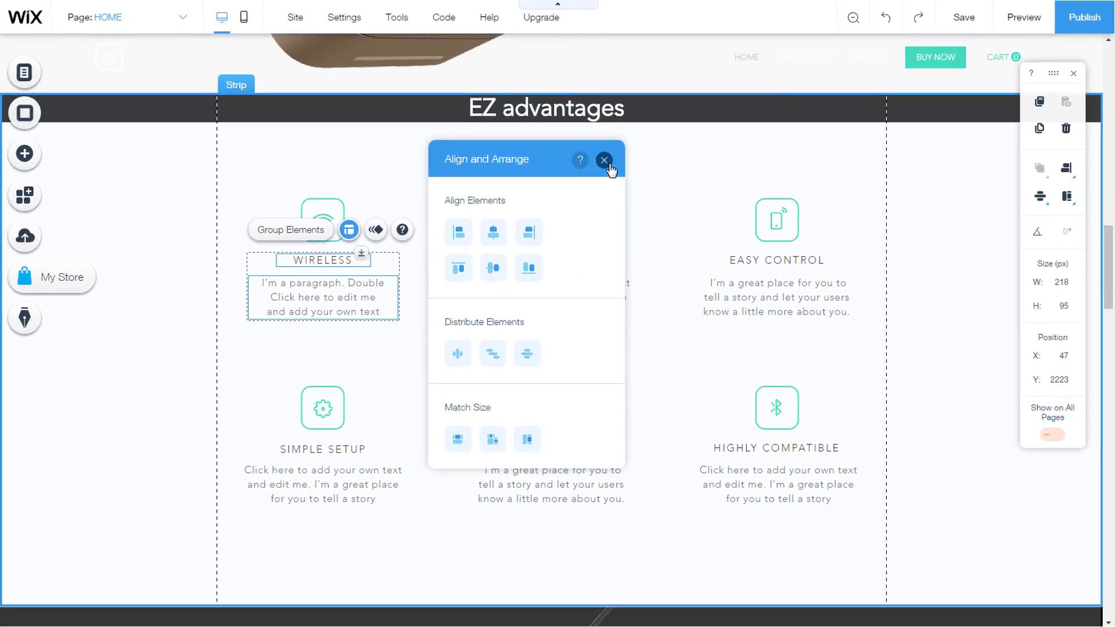
Align the WIRELESS, ENERGY EFFICIENT and EASY CONTROL icons to top
left_click(604, 159)
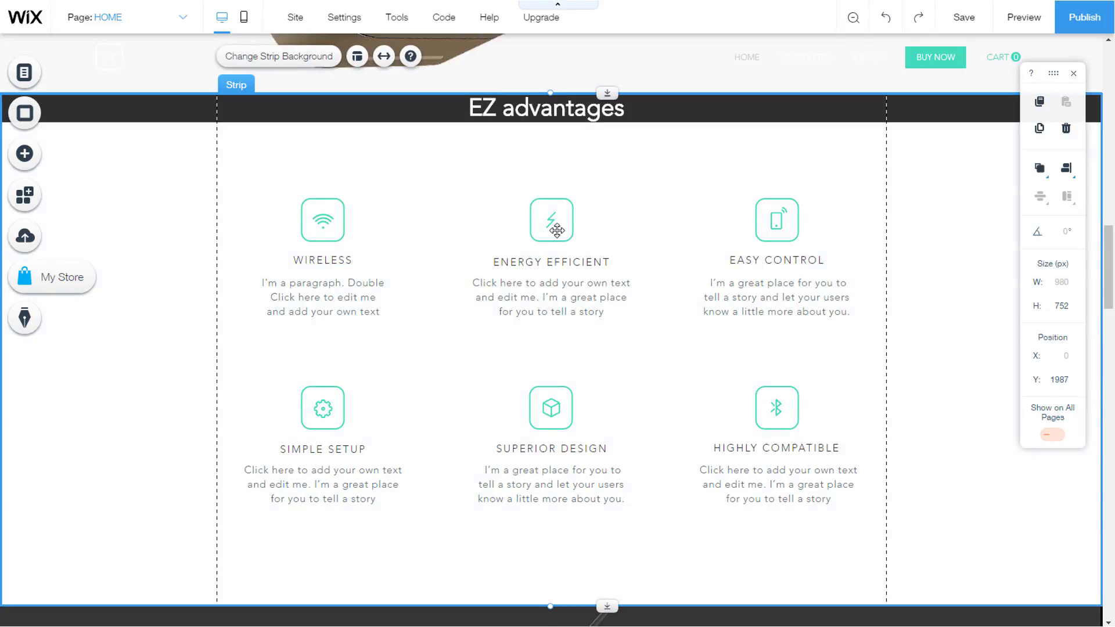
left_click(551, 219)
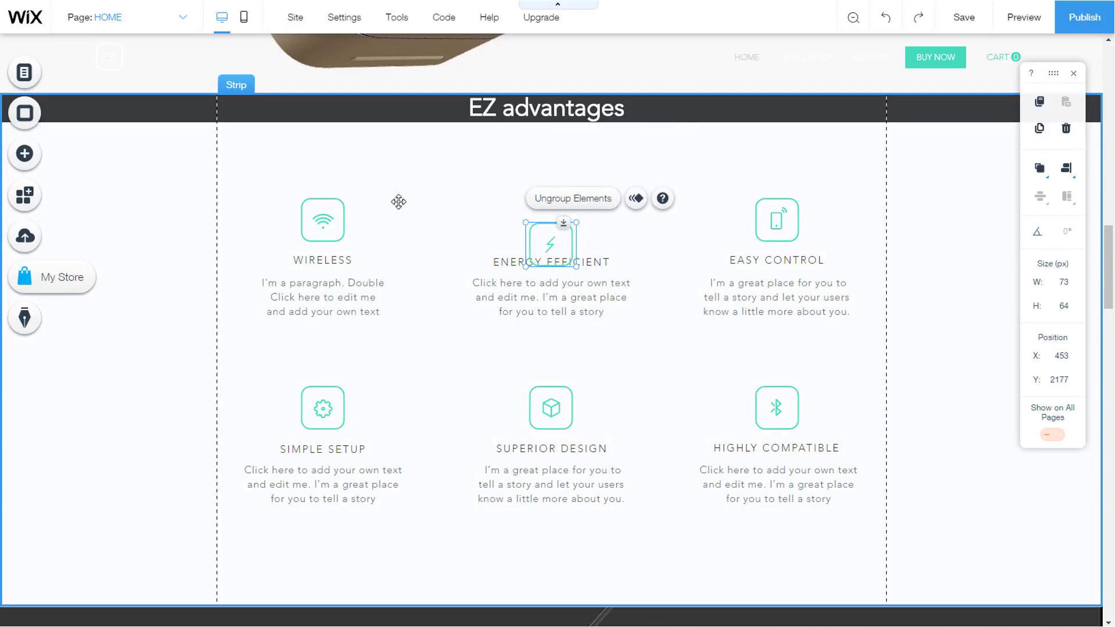
left_click(322, 220)
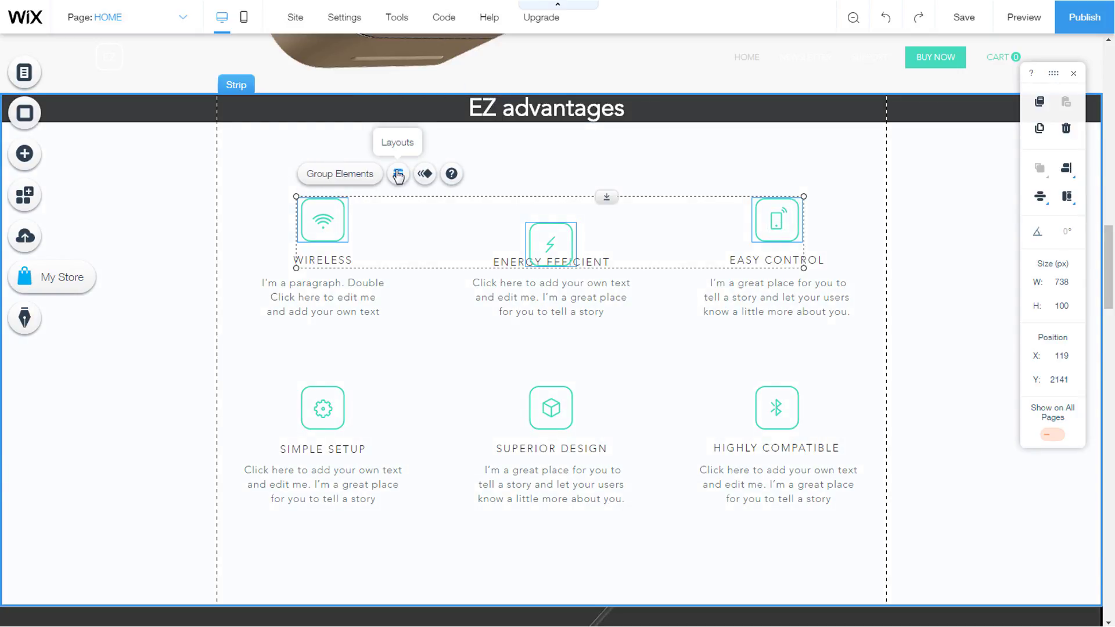
left_click(397, 173)
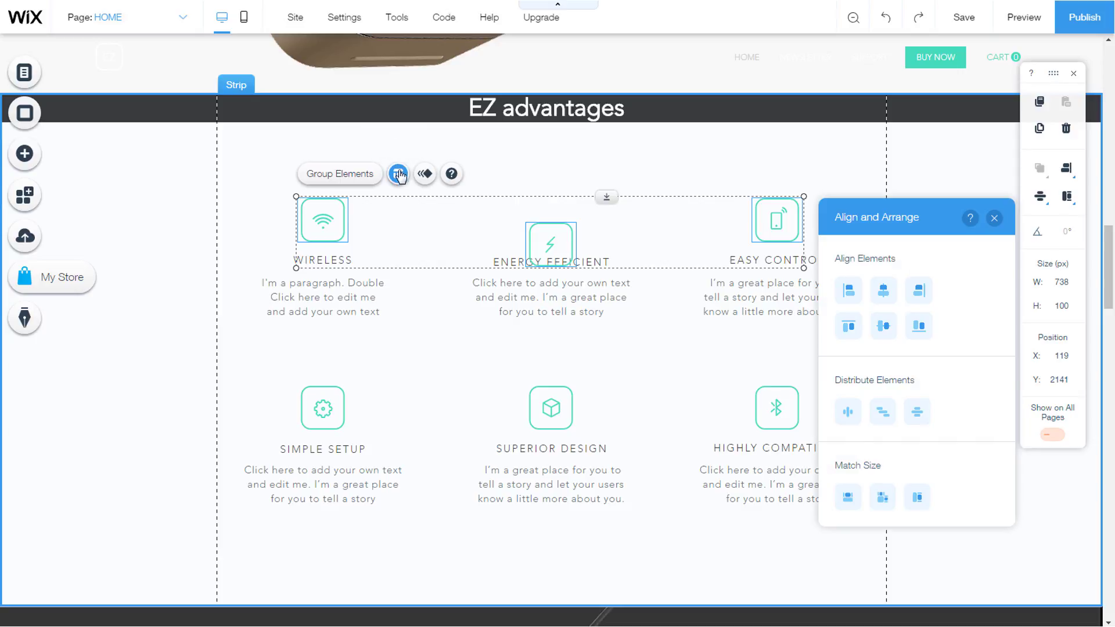
mouse_move(847, 328)
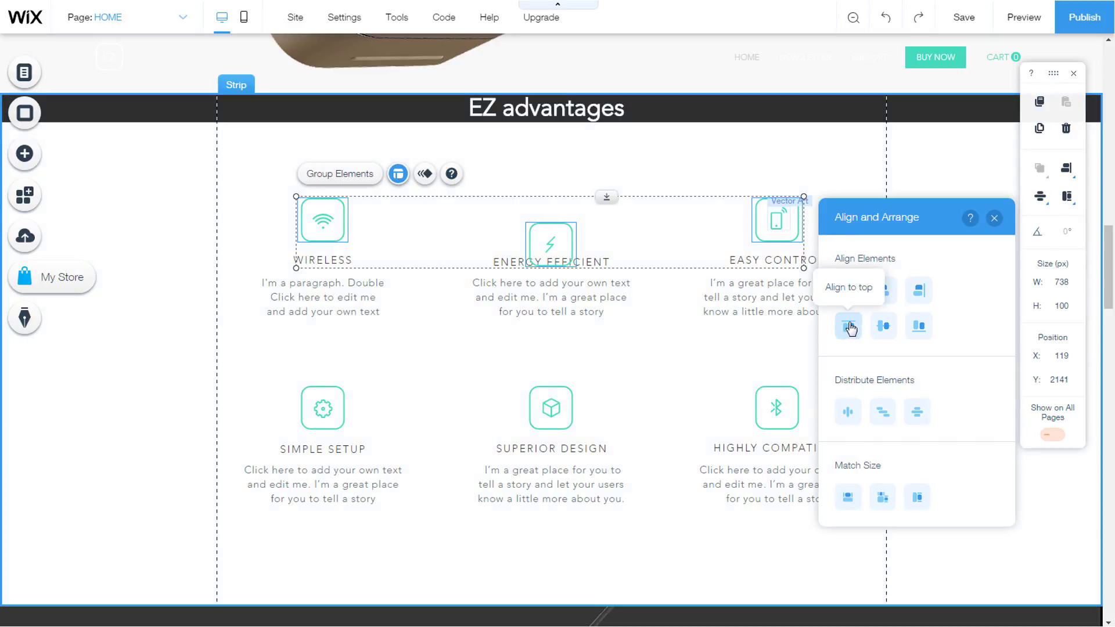
left_click(847, 327)
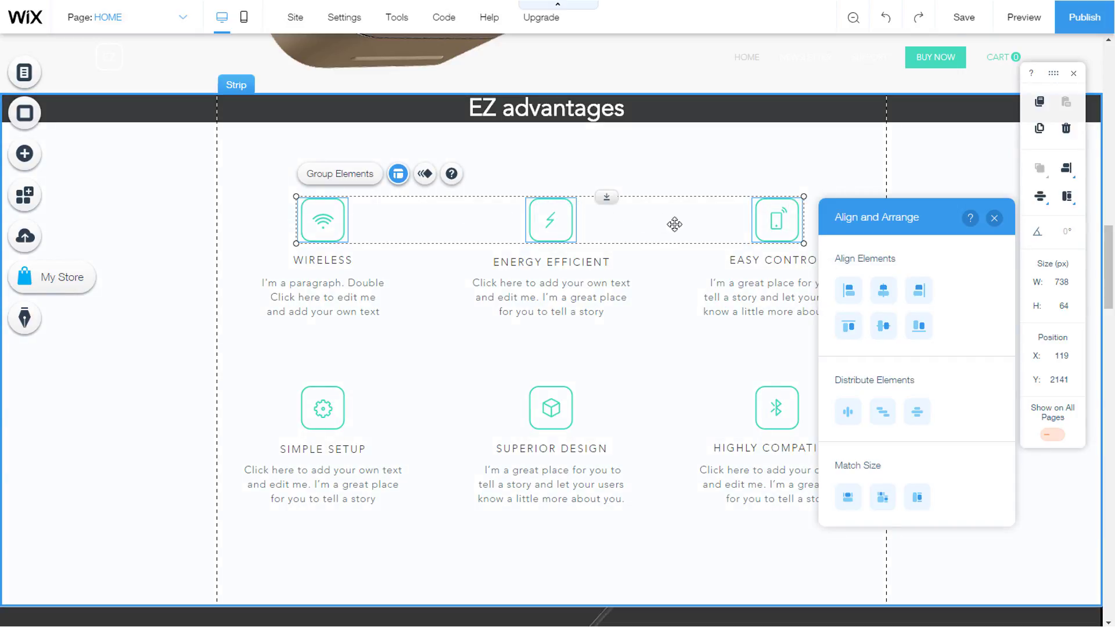
mouse_move(768, 295)
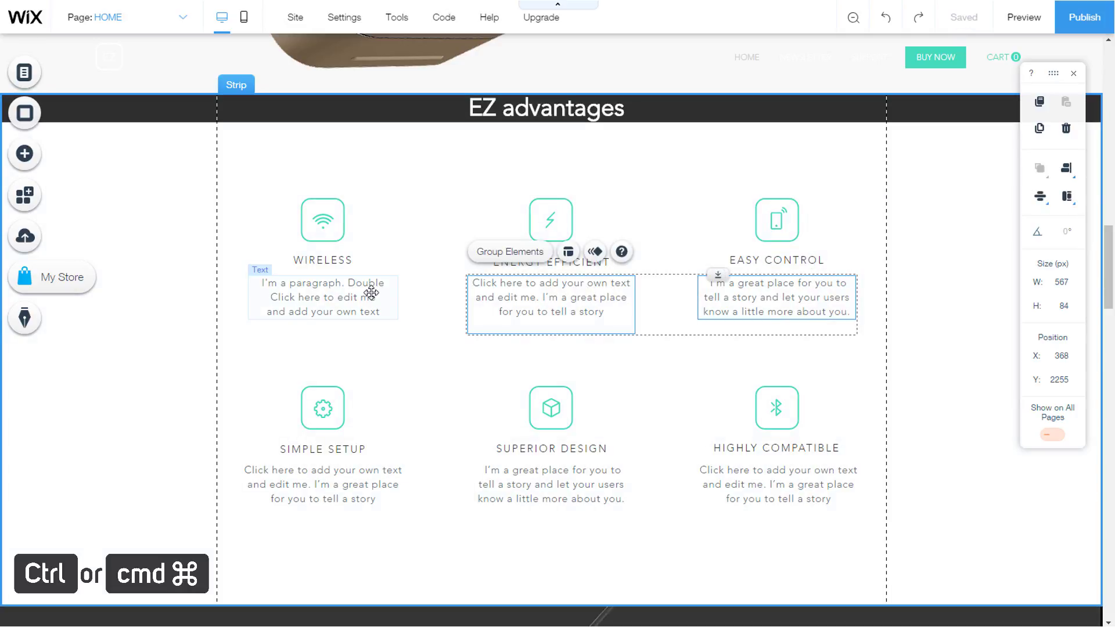
Try bottom and middle alignment on the three top-row paragraphs, then settle on Align to top
left_click(322, 296)
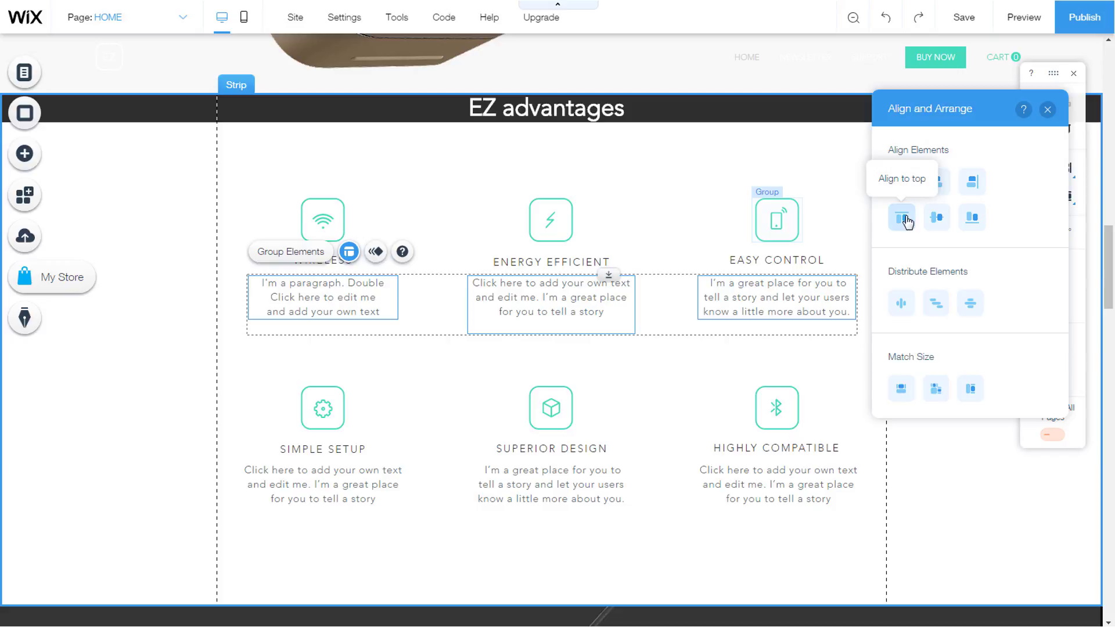
mouse_move(971, 218)
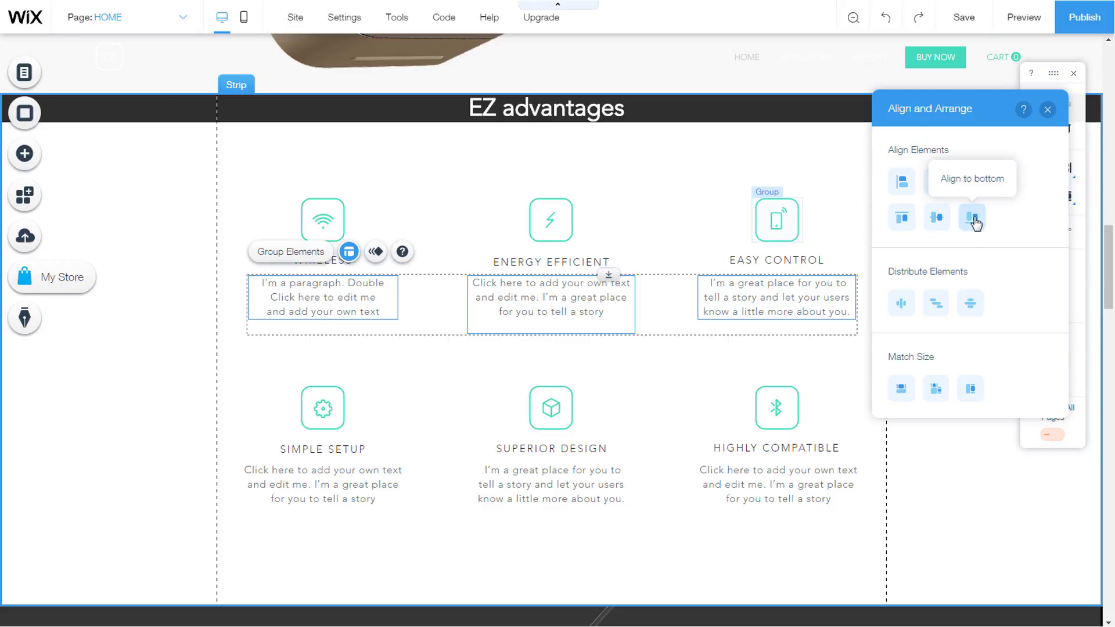
left_click(972, 217)
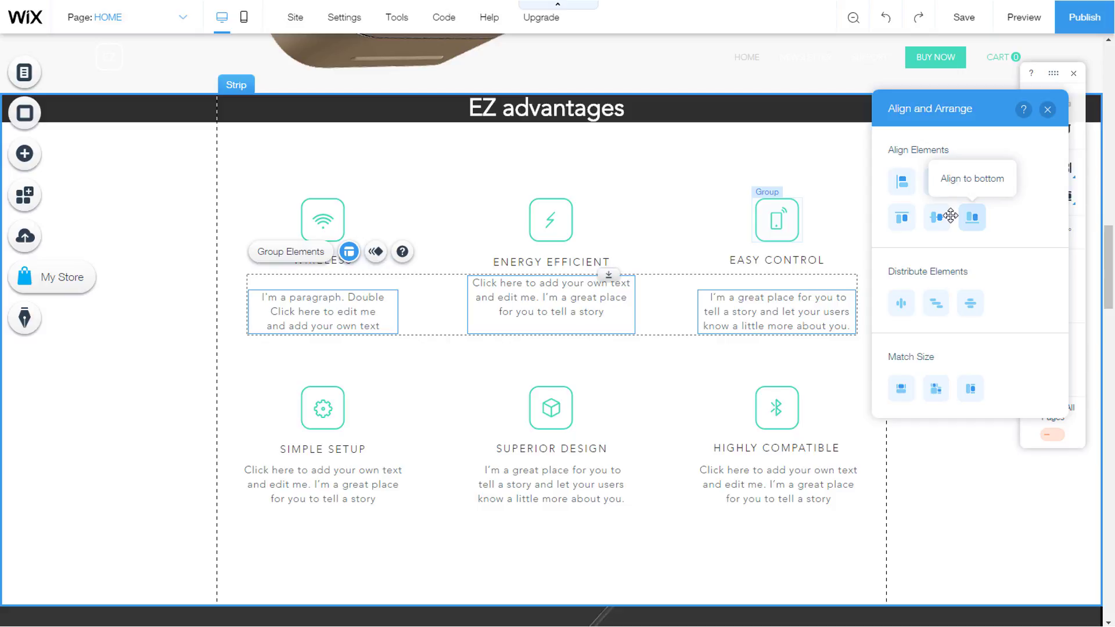
mouse_move(936, 217)
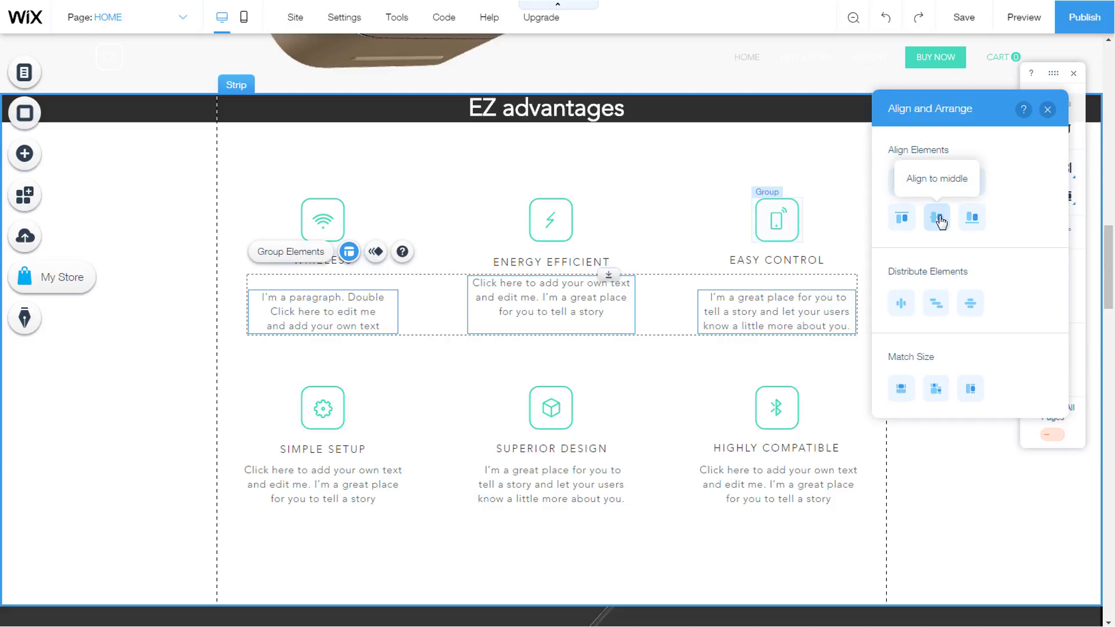
left_click(936, 217)
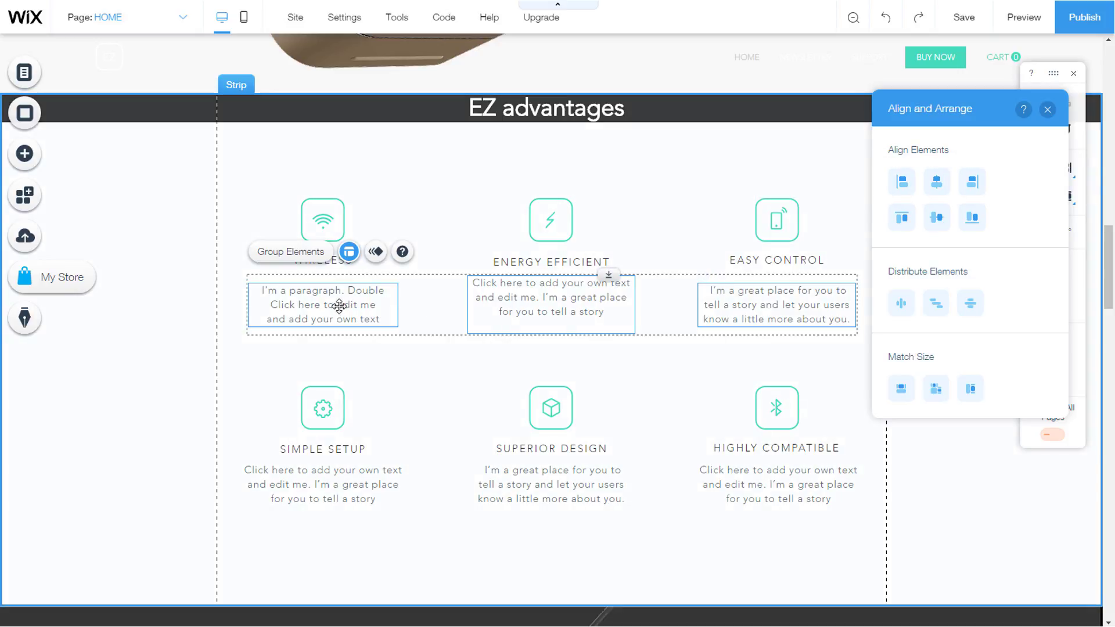
left_click(902, 217)
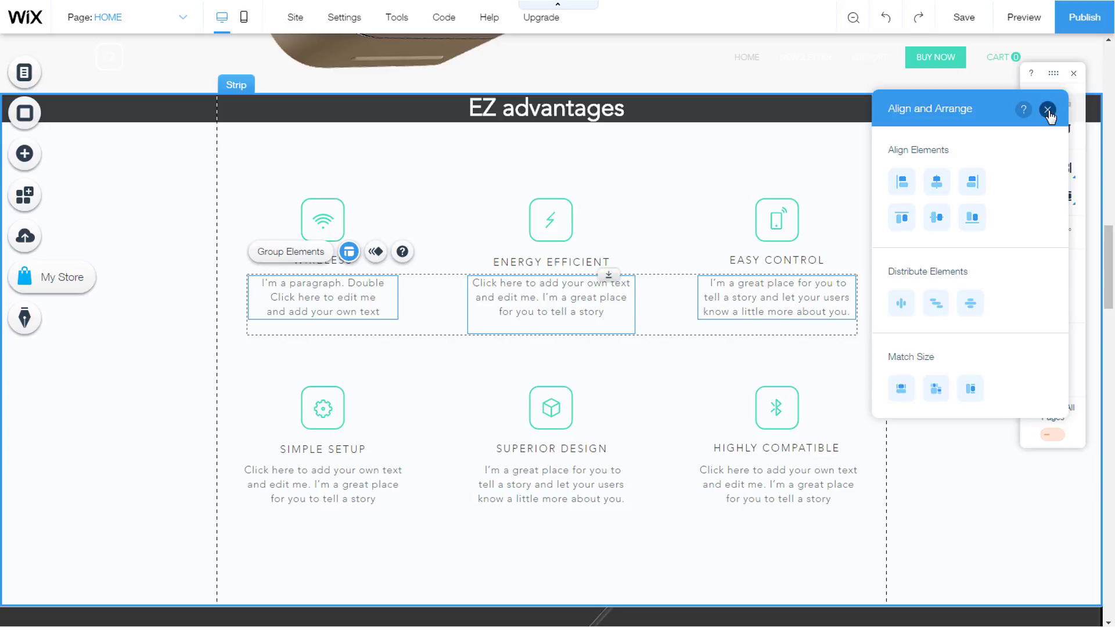
left_click(1047, 111)
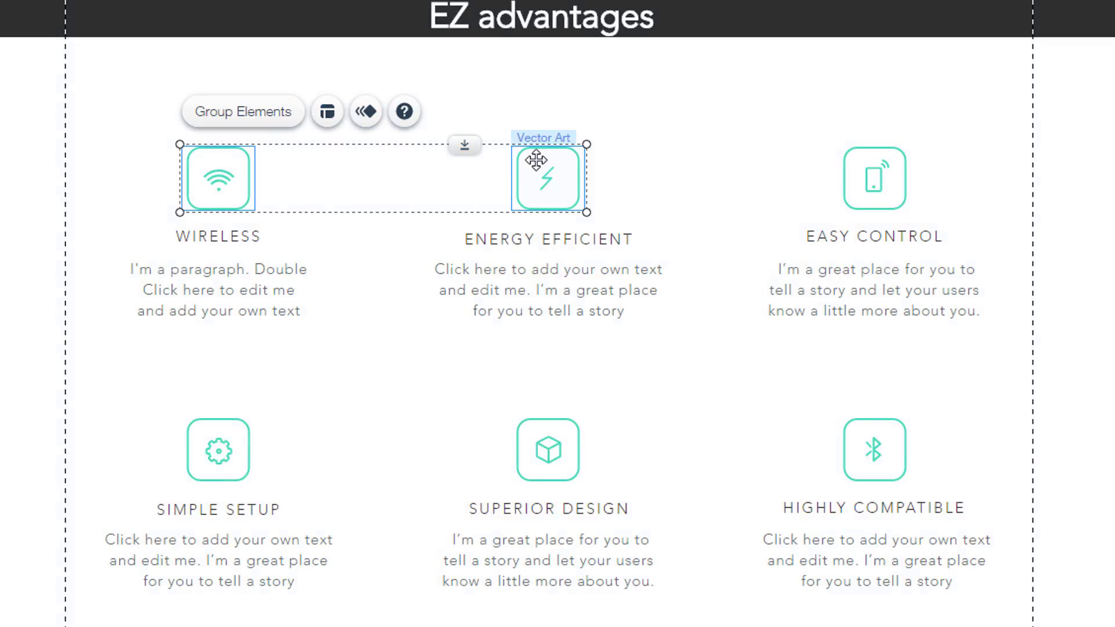
right_click(546, 178)
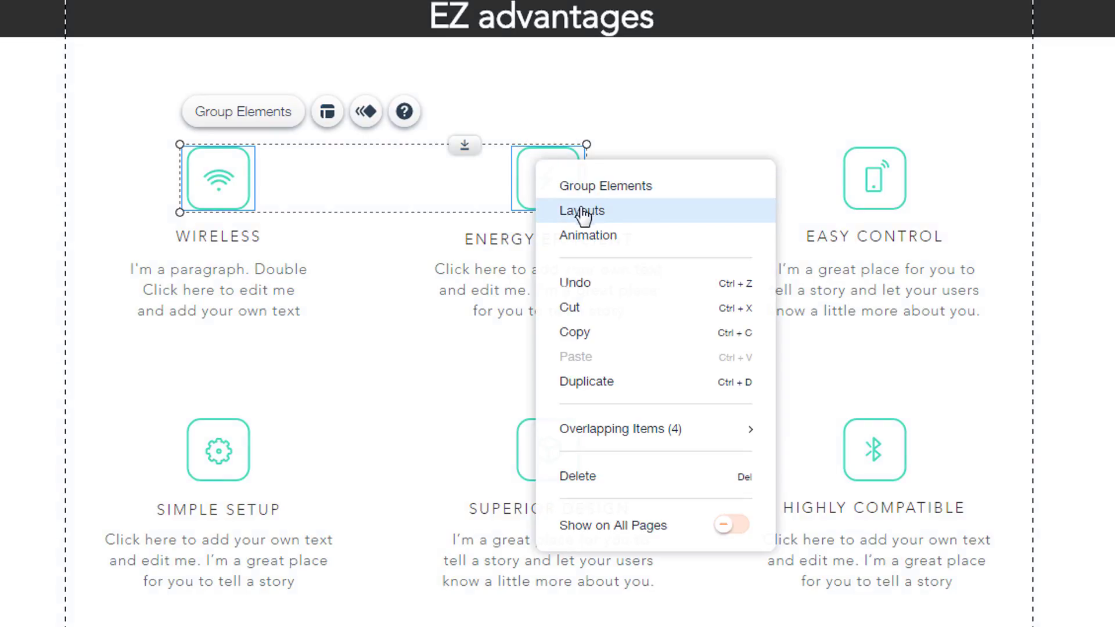
left_click(581, 210)
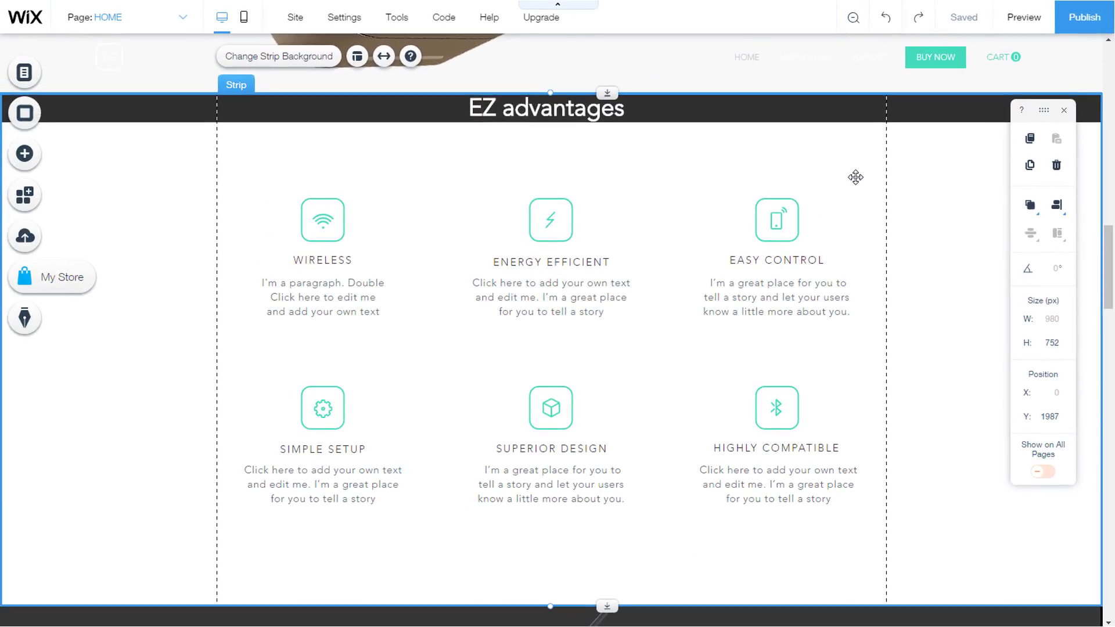
scroll("up", 3)
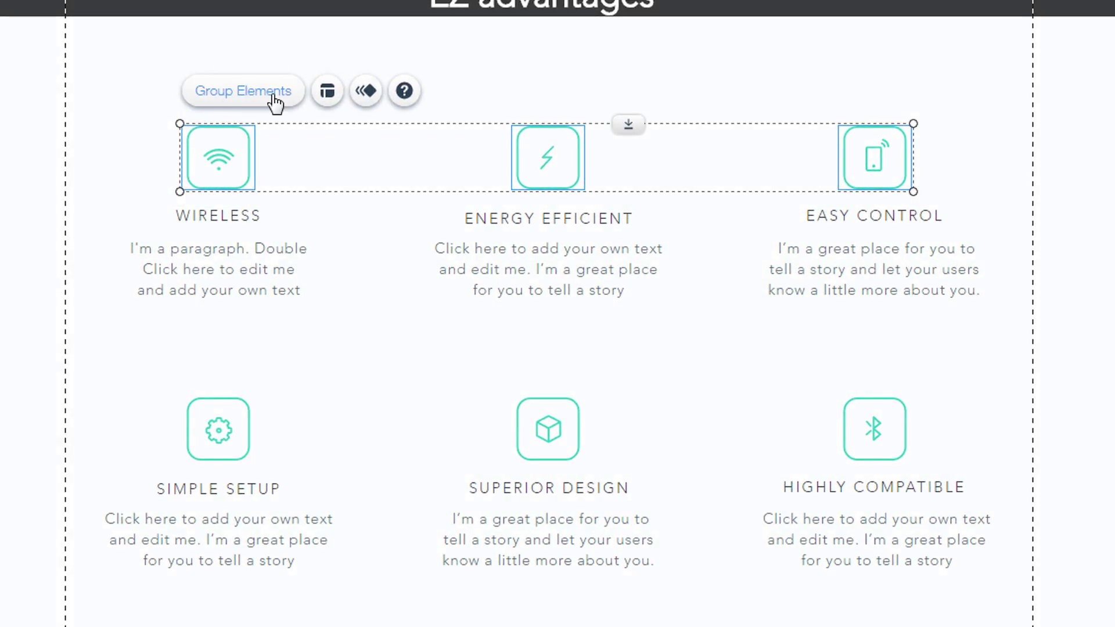
left_click(243, 91)
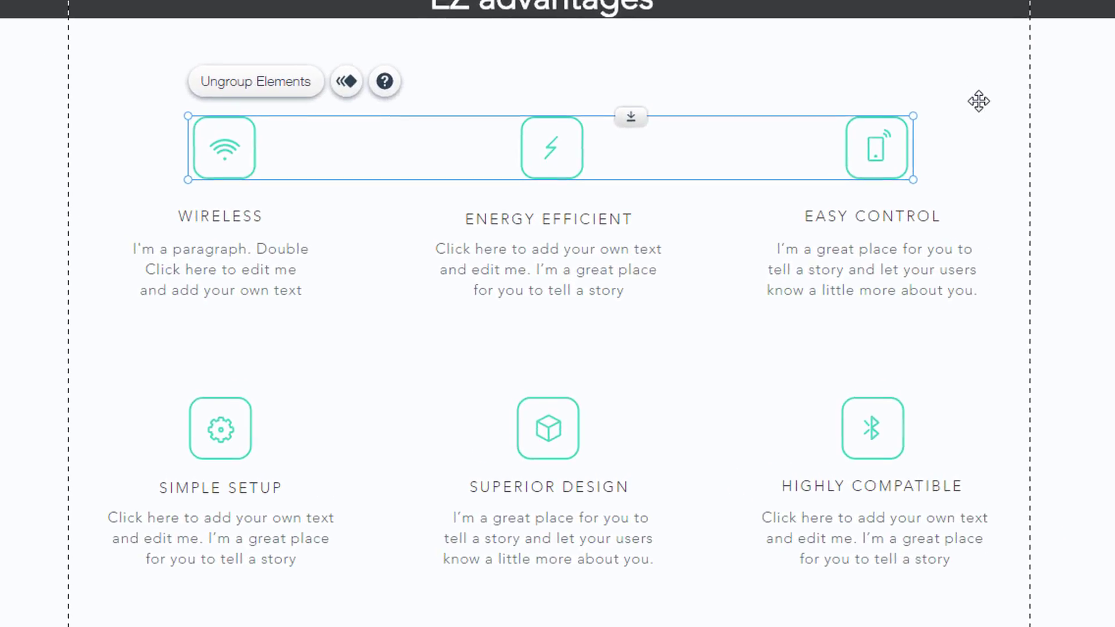
left_click(254, 80)
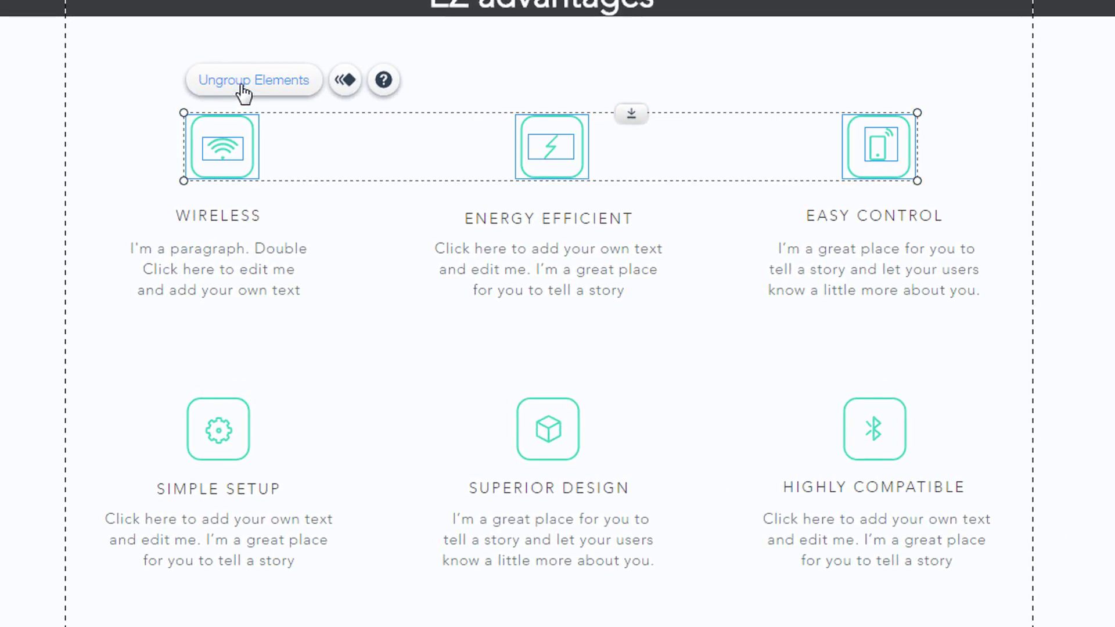
left_click(253, 80)
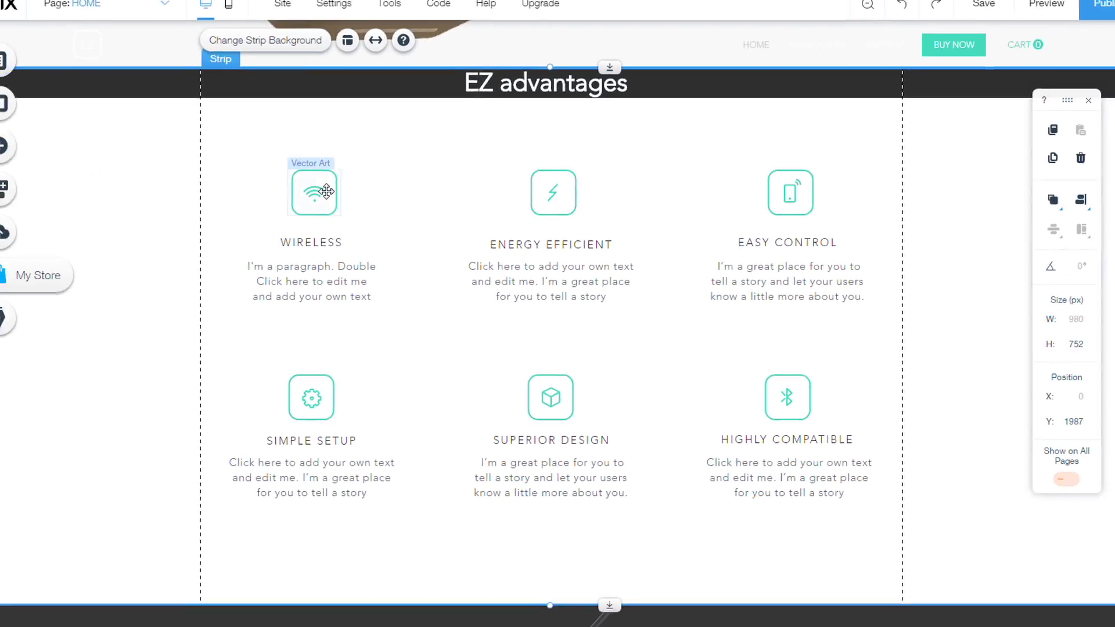
left_click(553, 193)
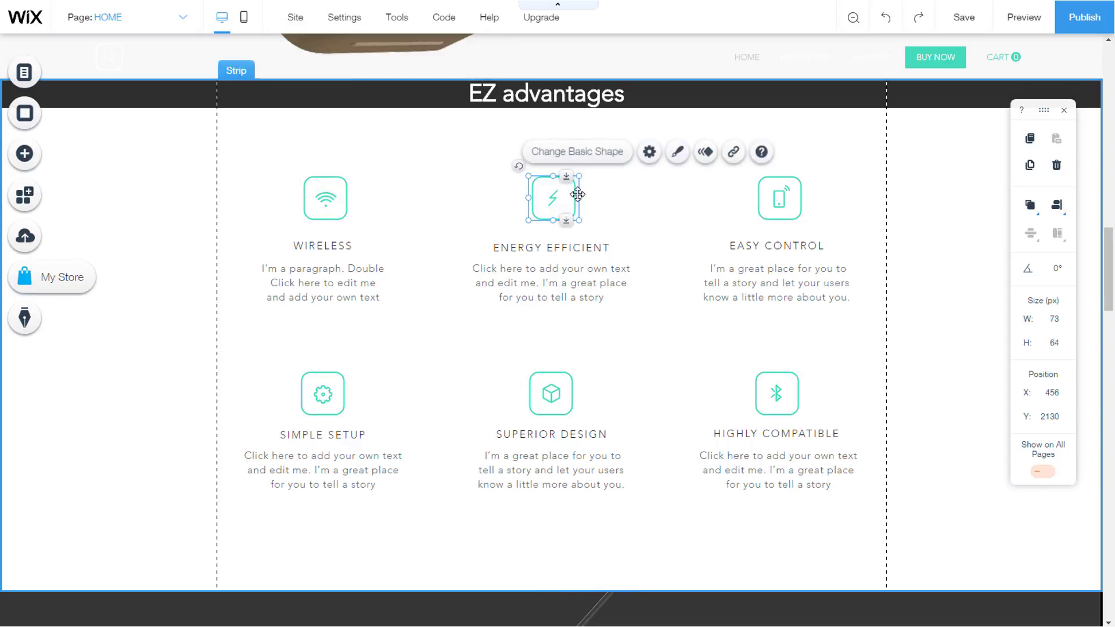
mouse_move(779, 198)
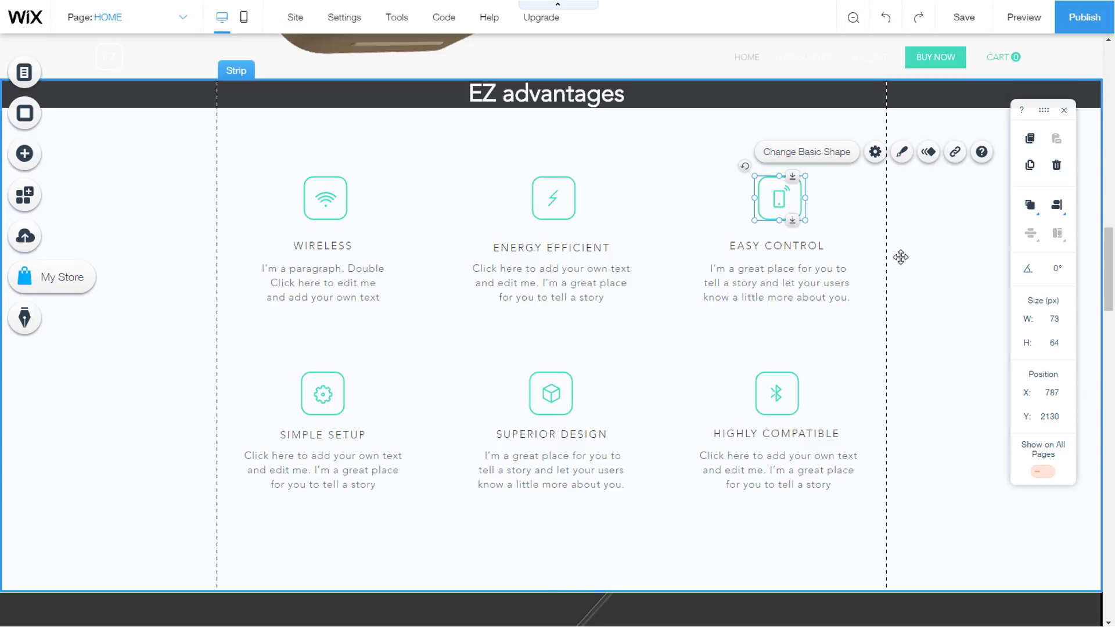
left_click(321, 283)
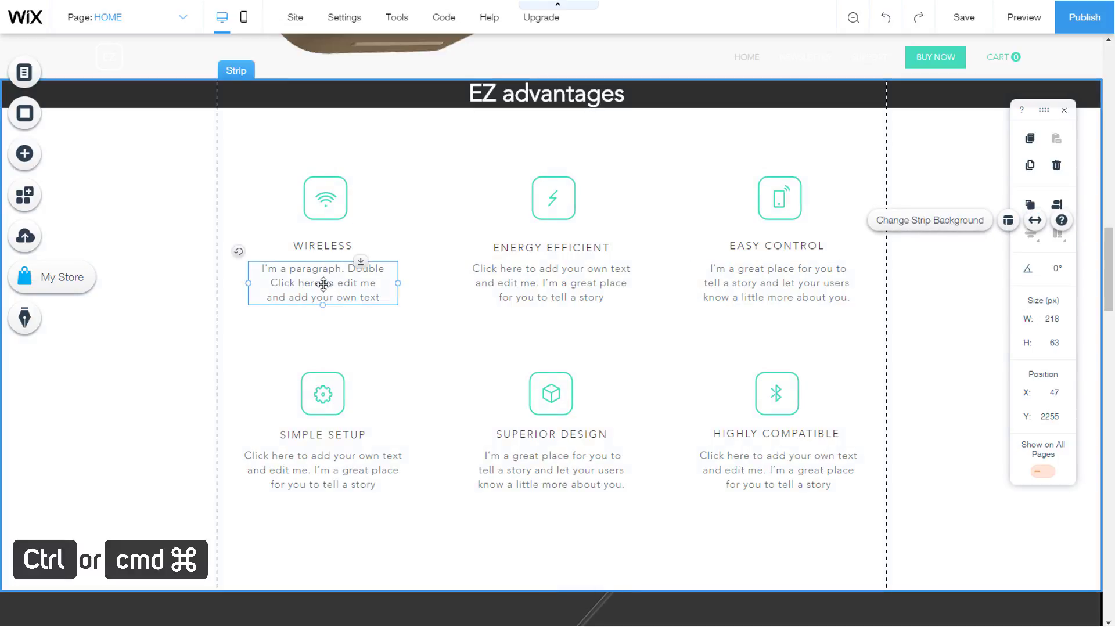
left_click(550, 282)
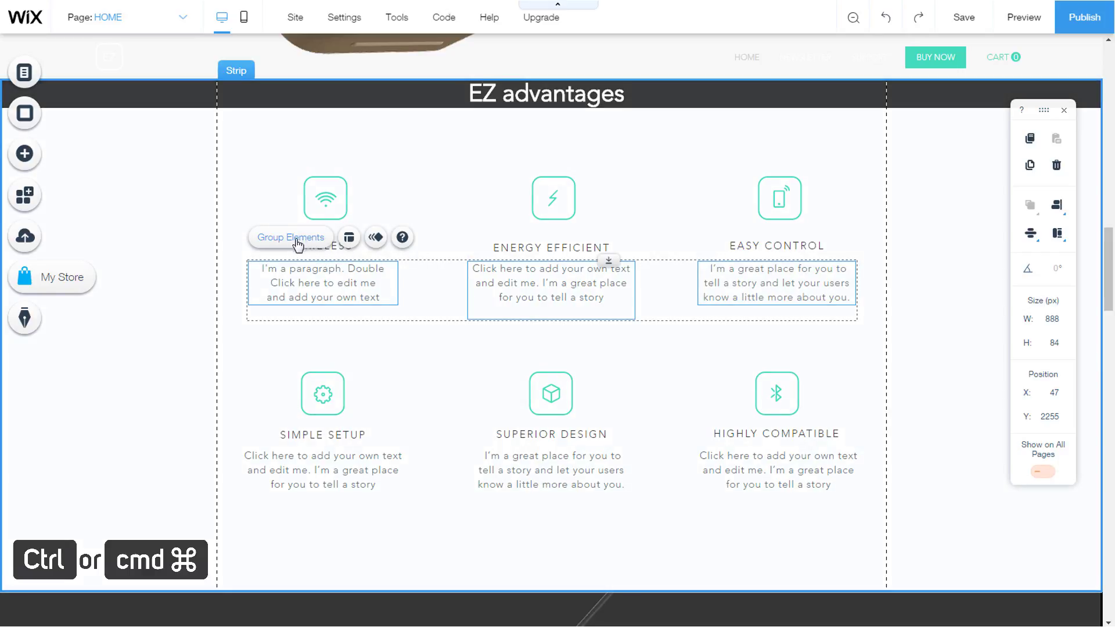
left_click(290, 237)
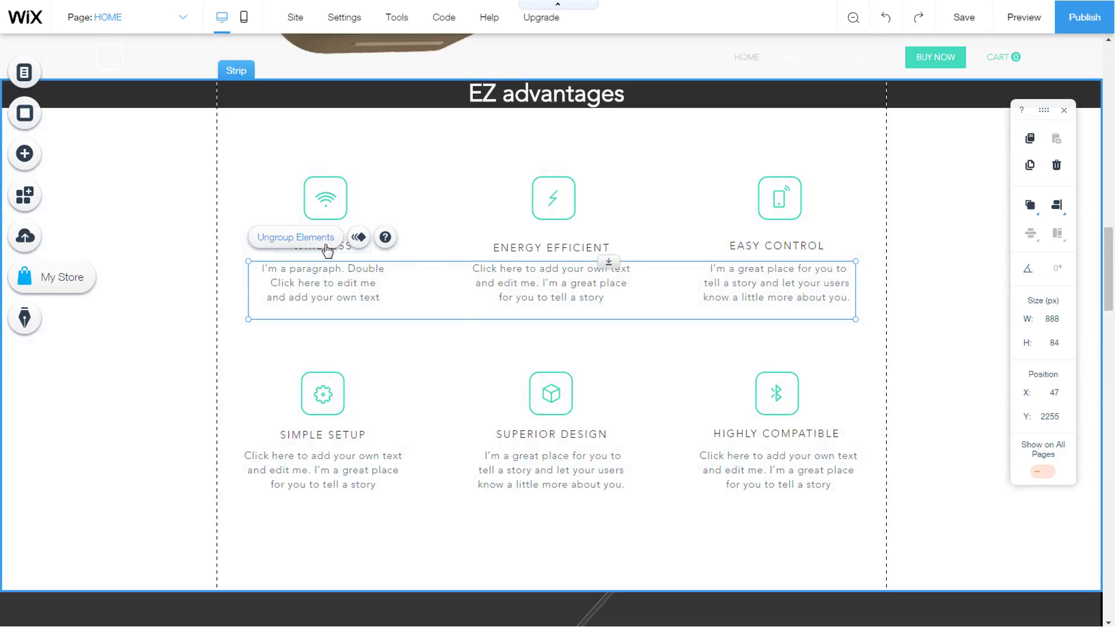
left_click(295, 237)
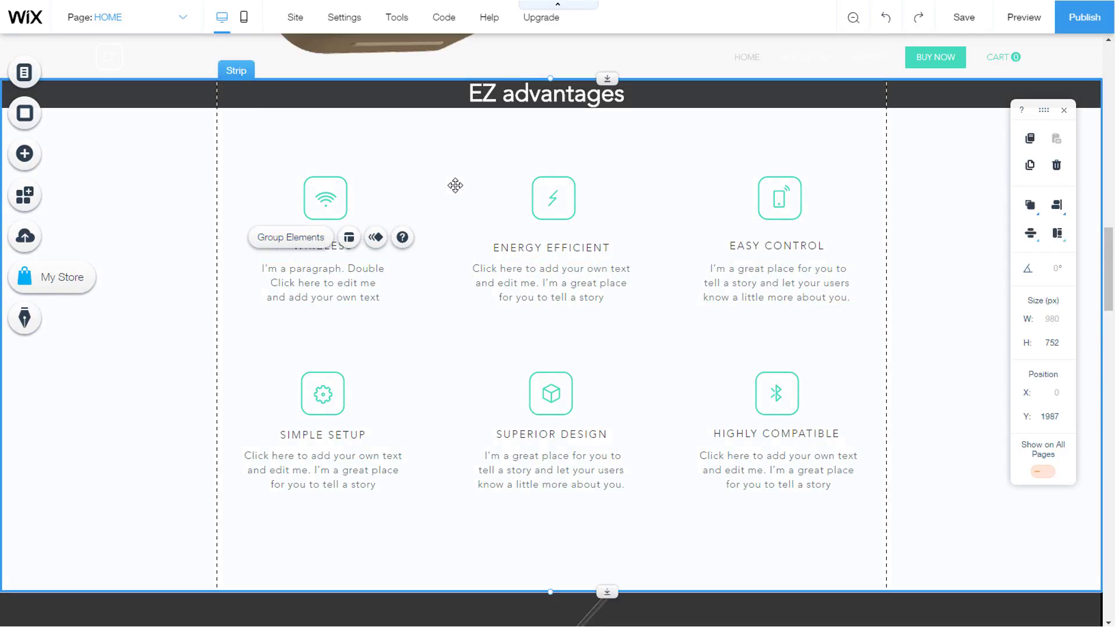
left_click(322, 282)
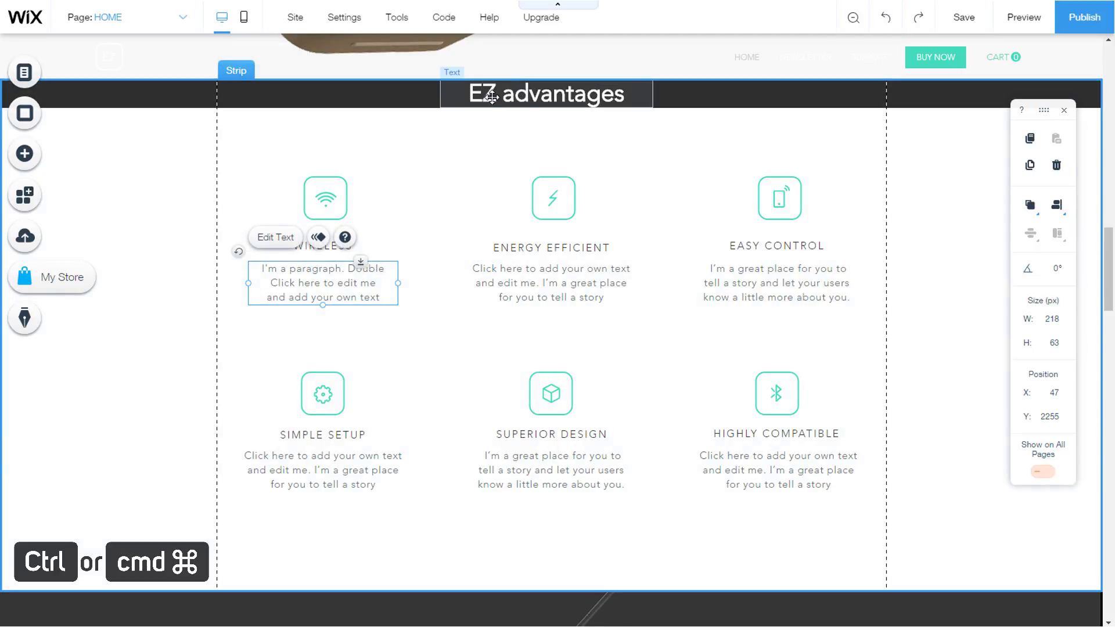
left_click(546, 93)
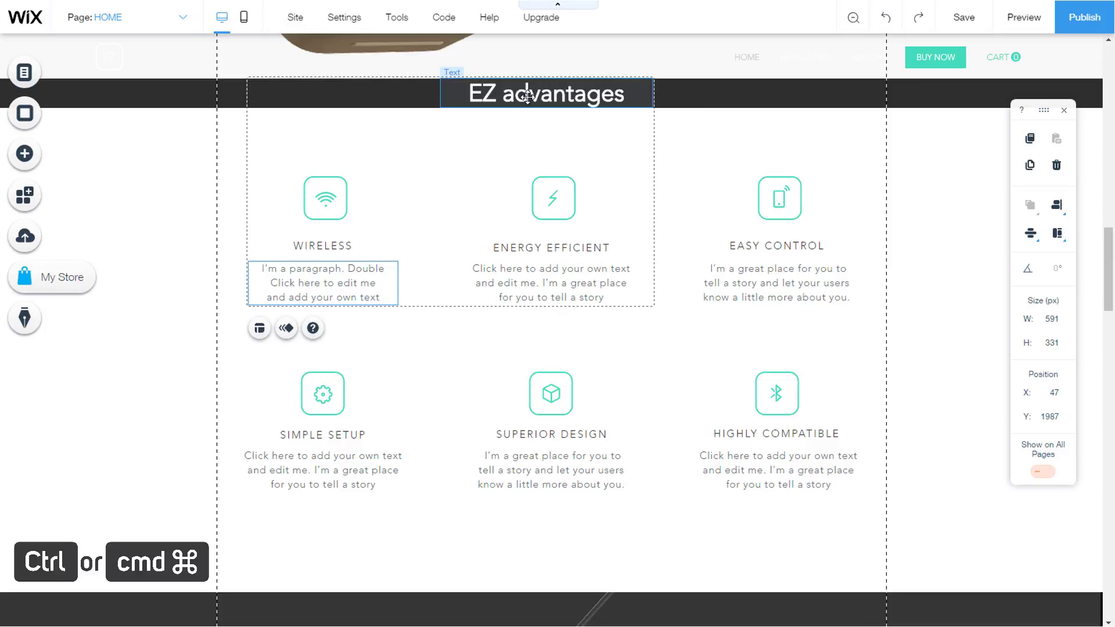
right_click(526, 93)
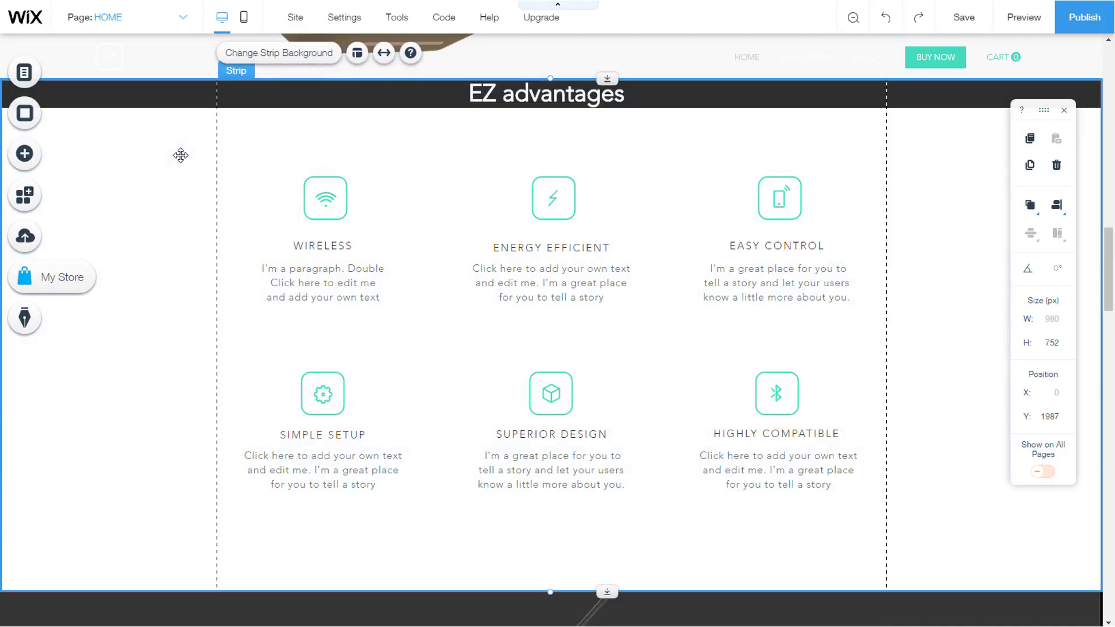
Scroll up past How It Works to the page header, briefly checking the section's right-click actions
scroll("up", 3)
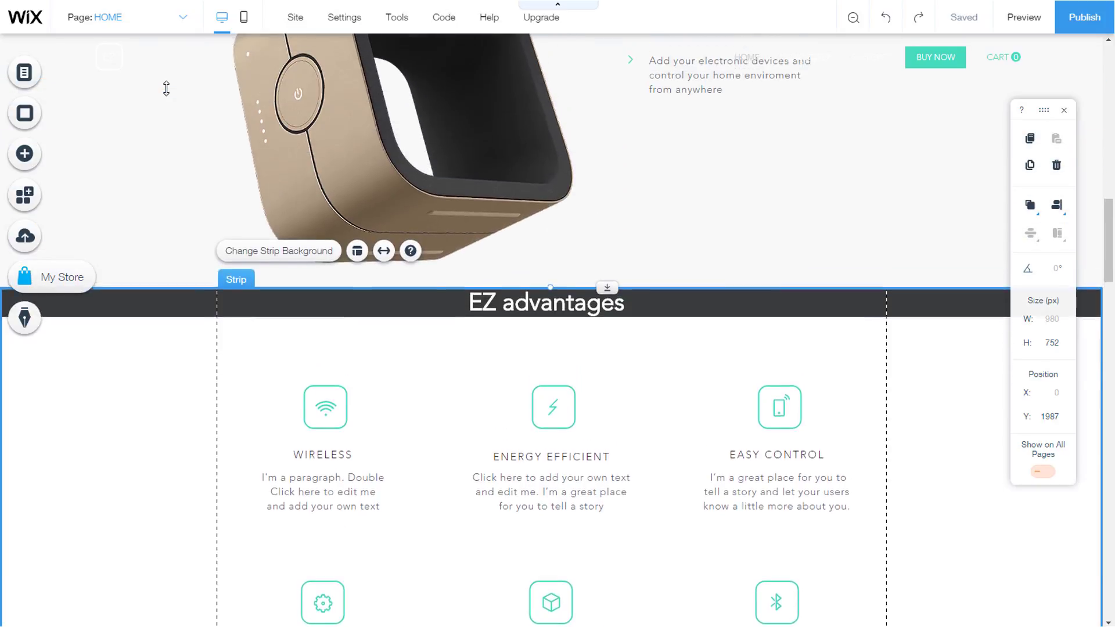
scroll("up", 3)
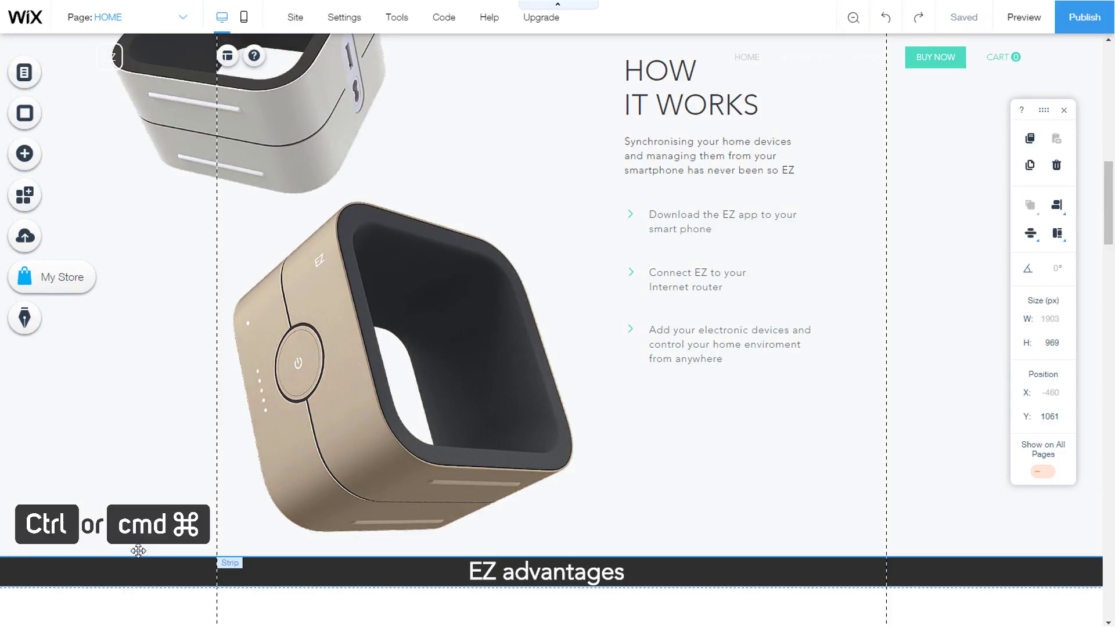
right_click(138, 551)
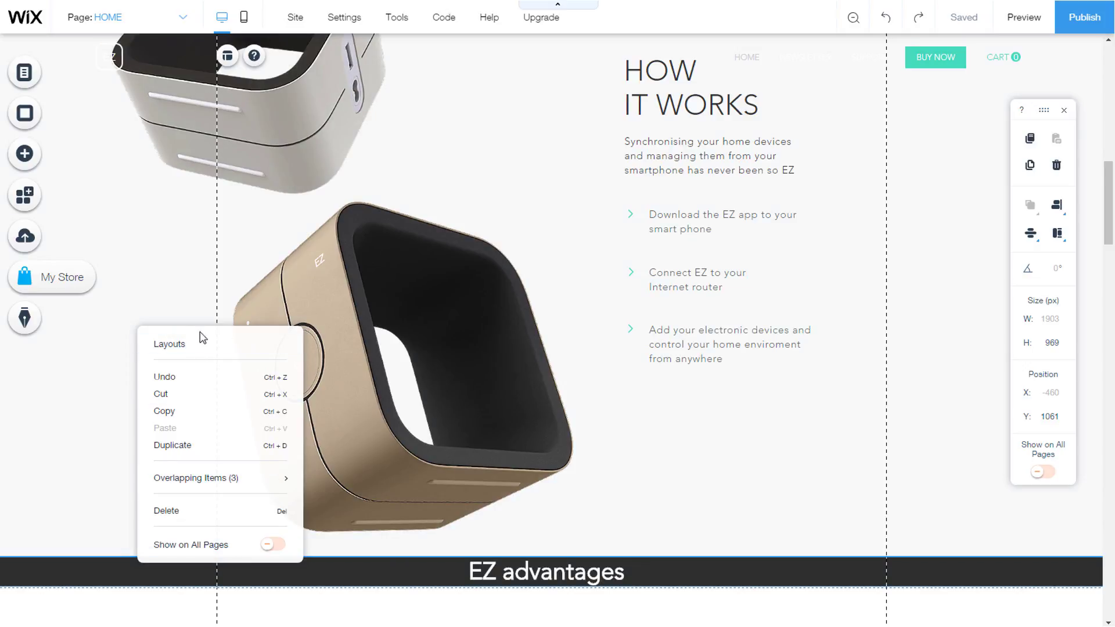
left_click(544, 573)
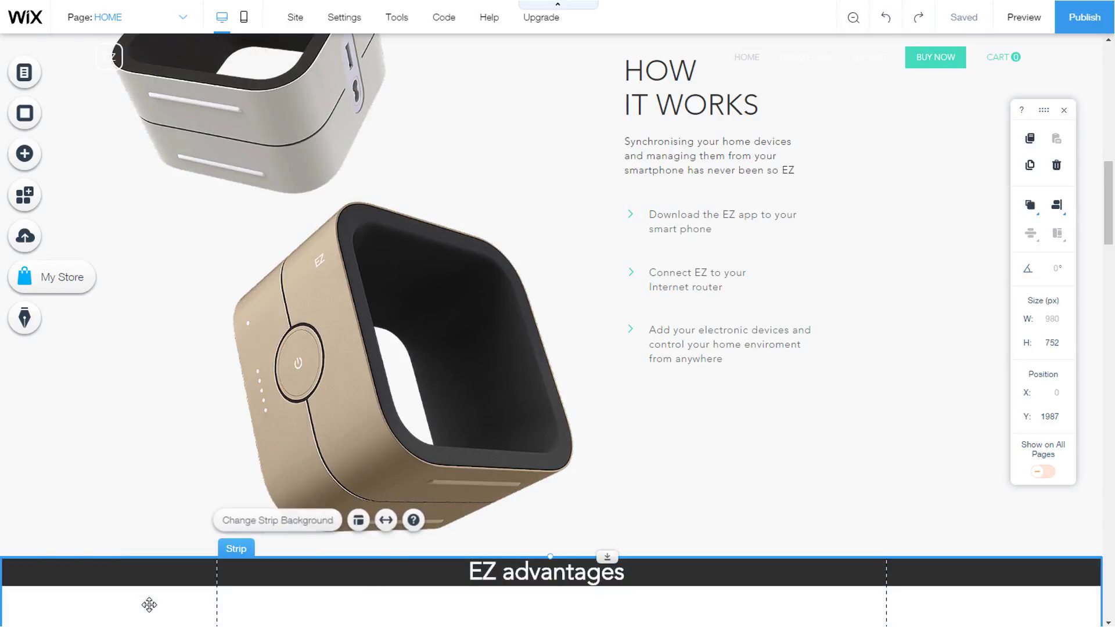
scroll("up", 3)
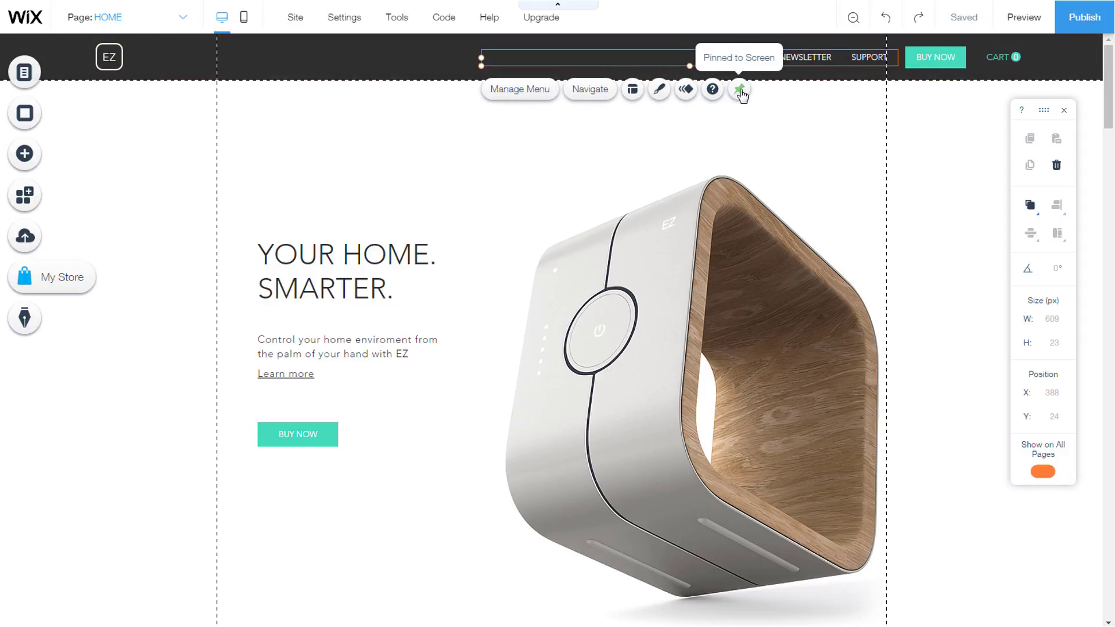
left_click(740, 90)
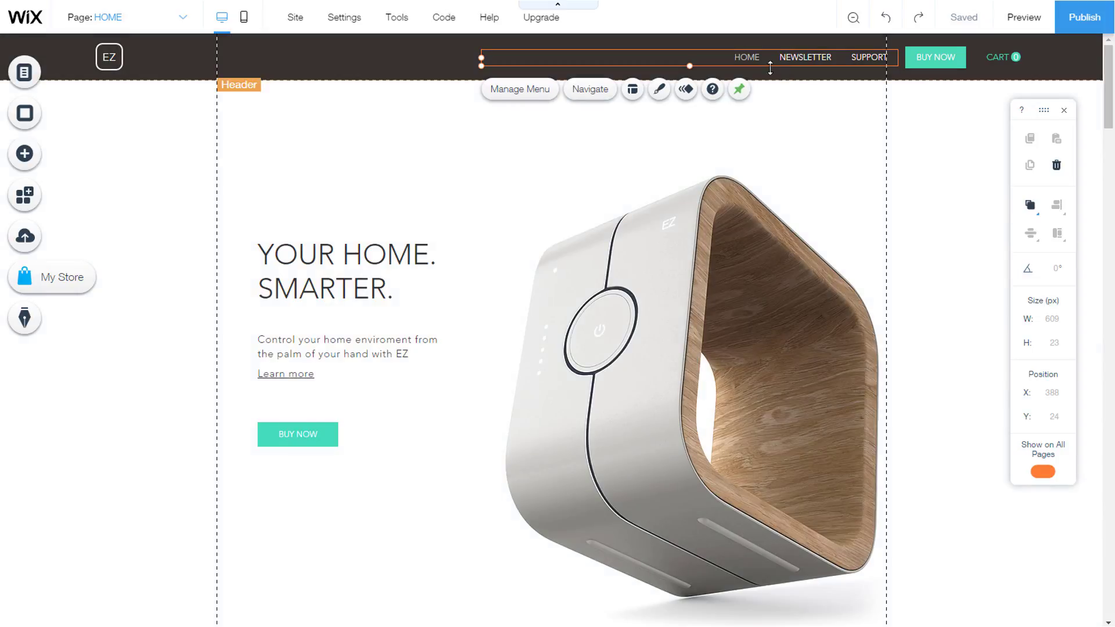
left_click(346, 270)
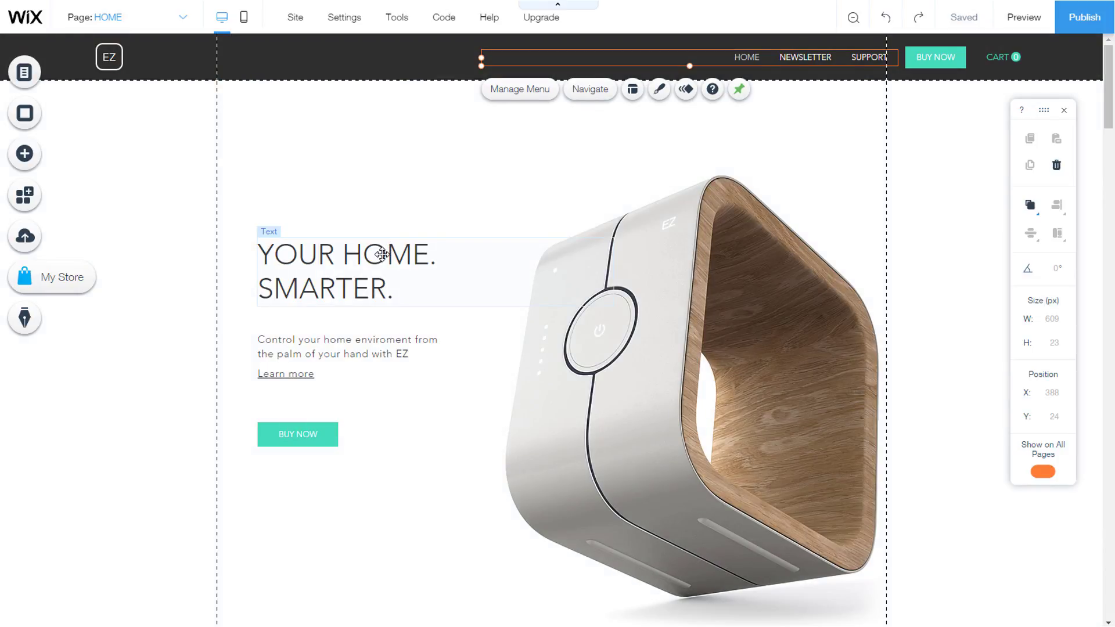
left_click(346, 272)
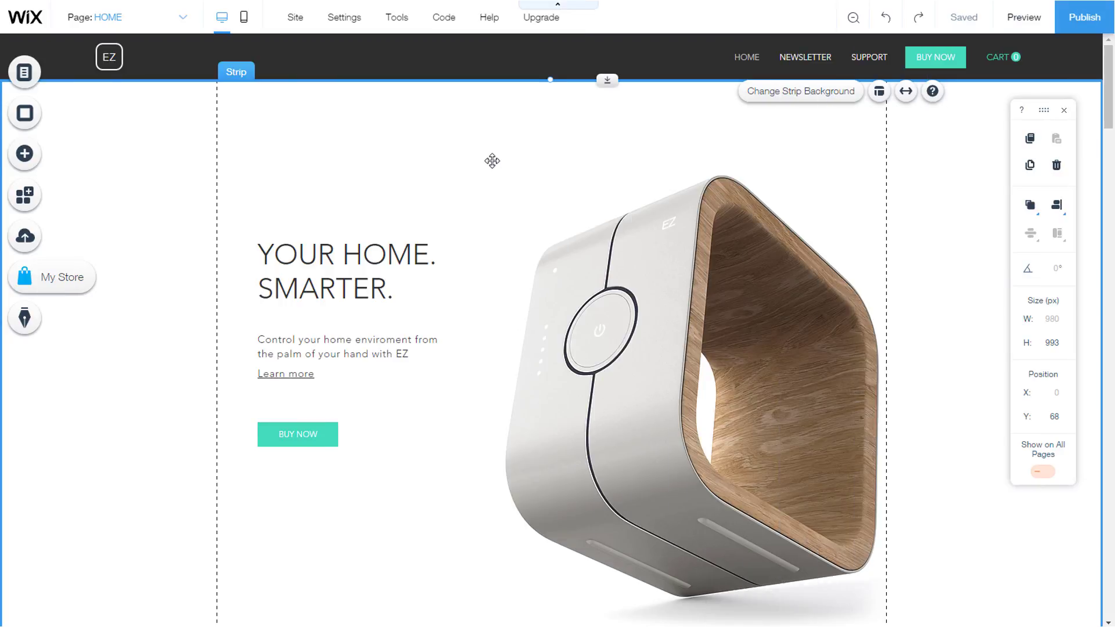
Group the Download the EZ app and Connect EZ bullet texts
scroll("down", 3)
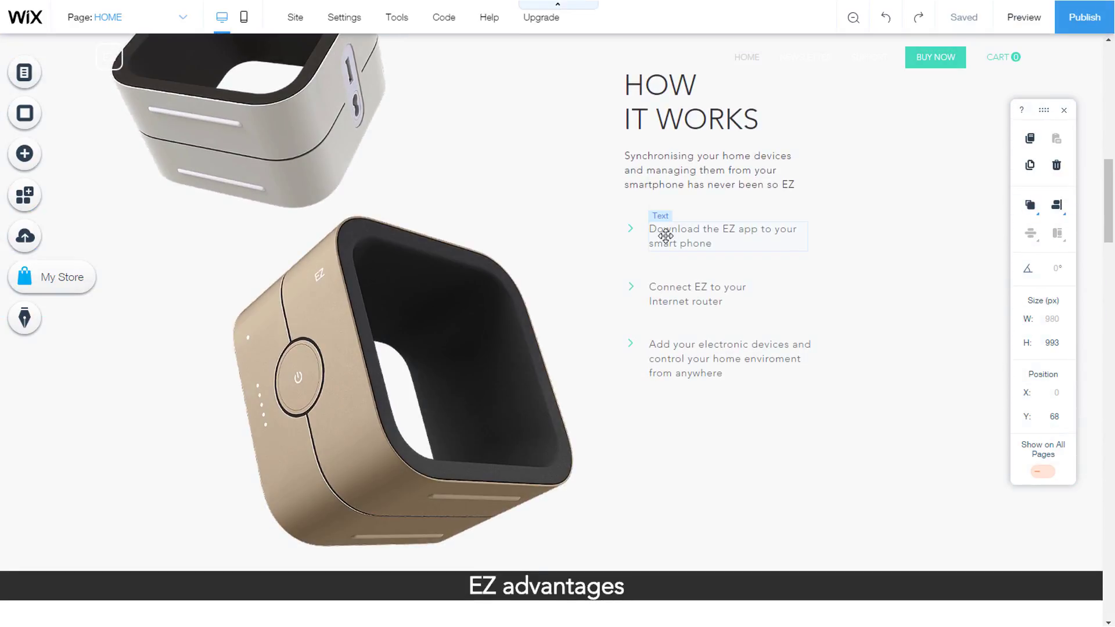
left_click(711, 236)
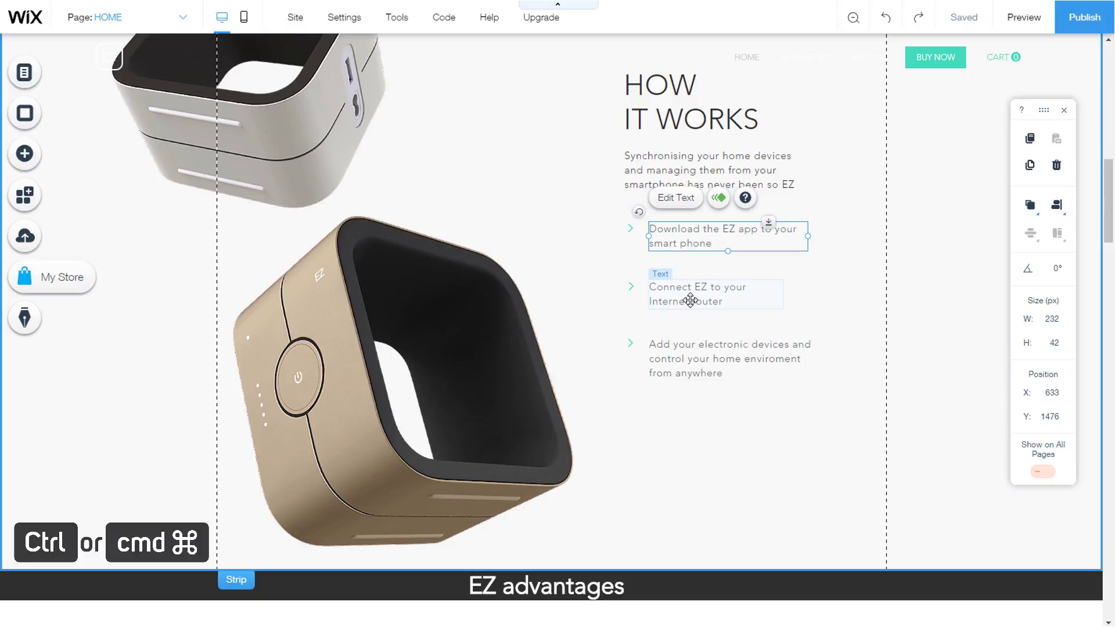
left_click(717, 293)
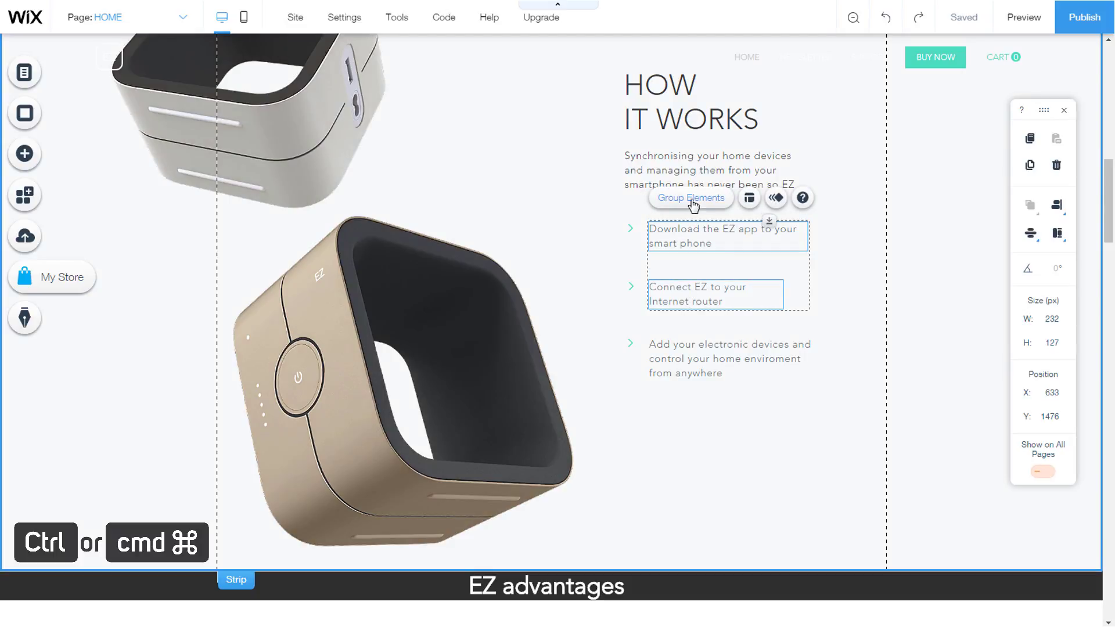
left_click(689, 197)
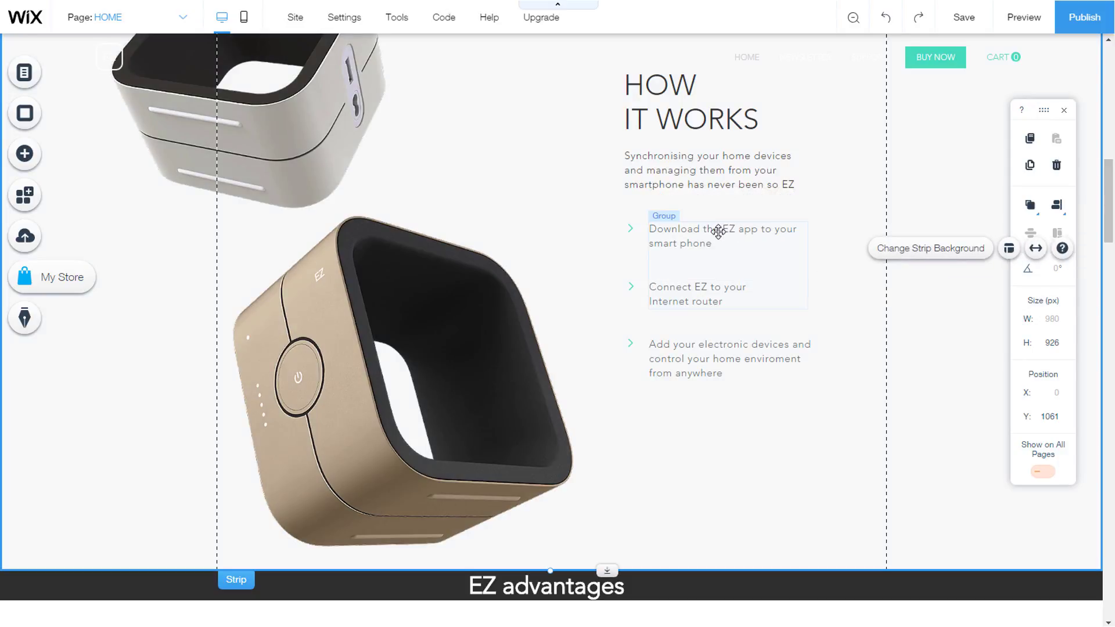
Group the third bullet with the two-bullet group into one combined group
left_click(724, 259)
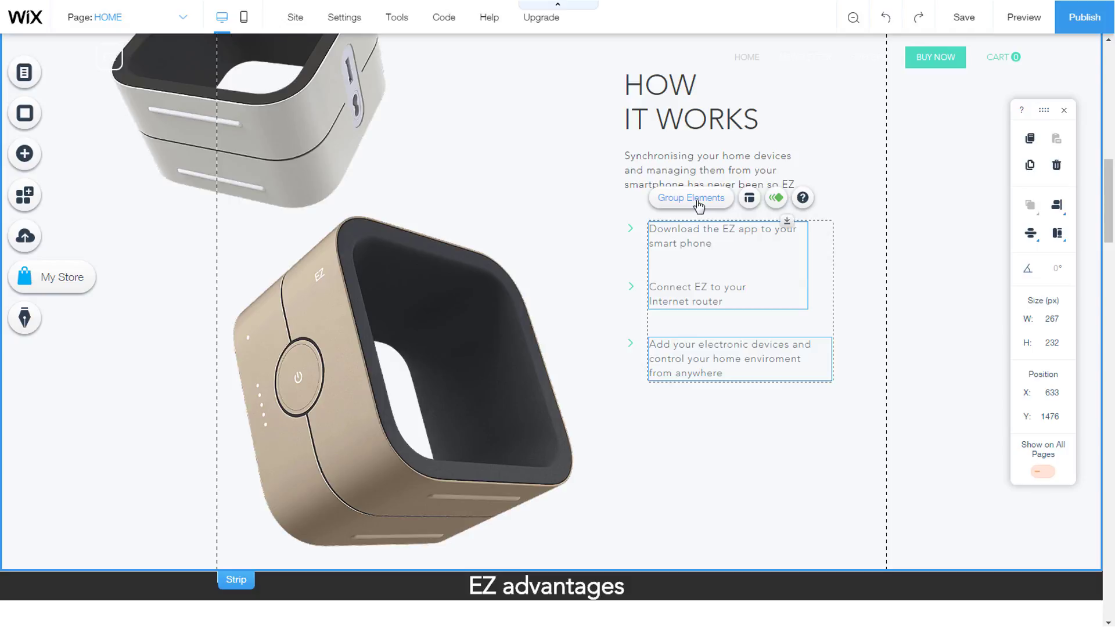
left_click(690, 197)
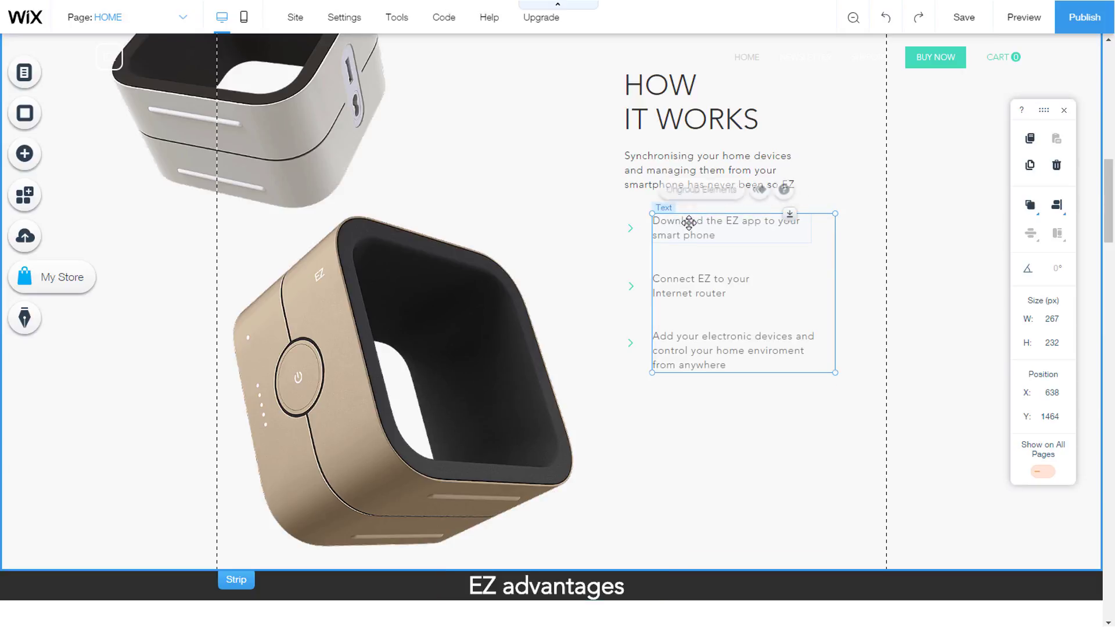
left_click(698, 190)
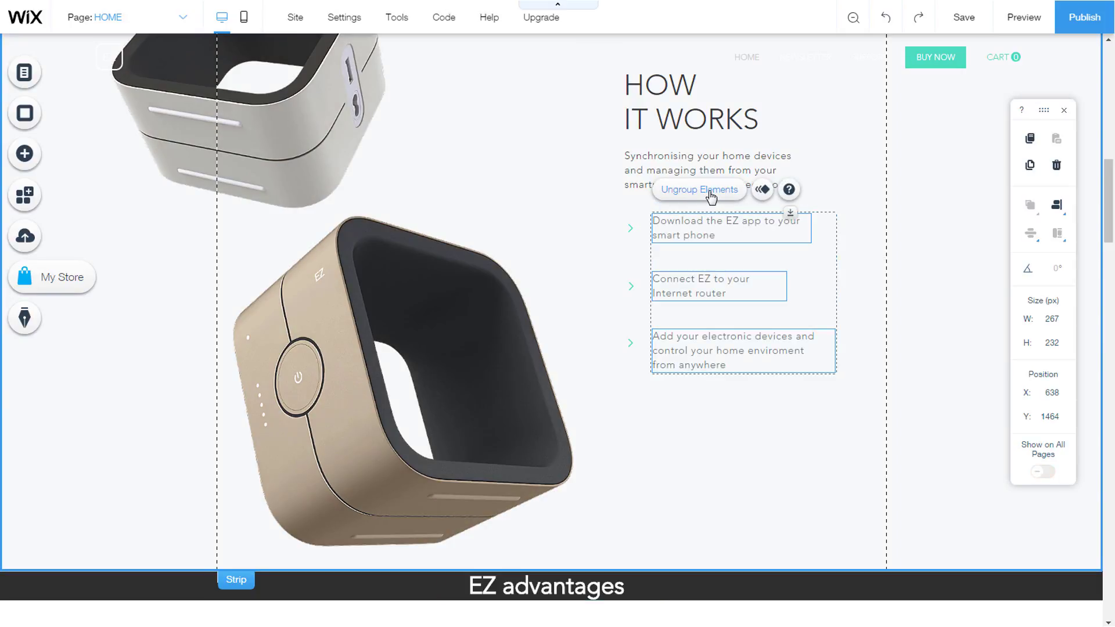